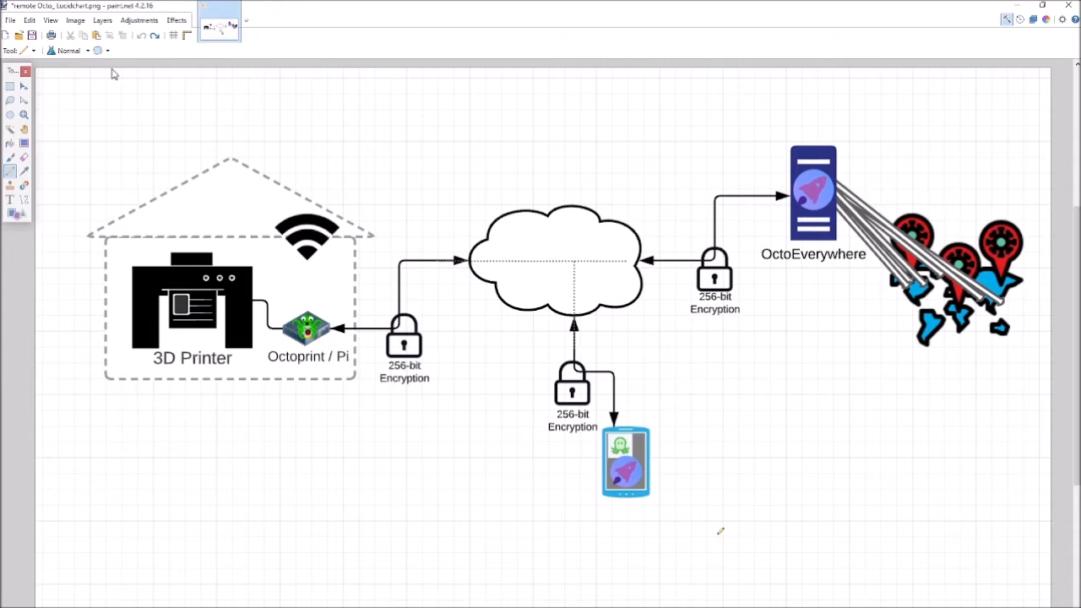
{"action": "mouse_move", "coordinate": [733, 482]}
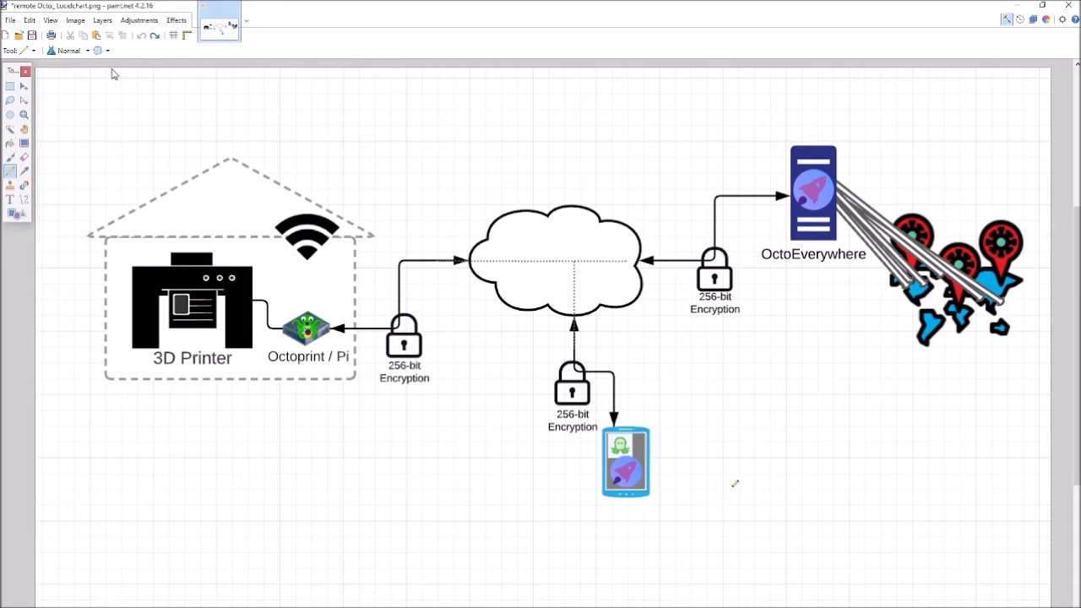
{"action": "mouse_move", "coordinate": [827, 279]}
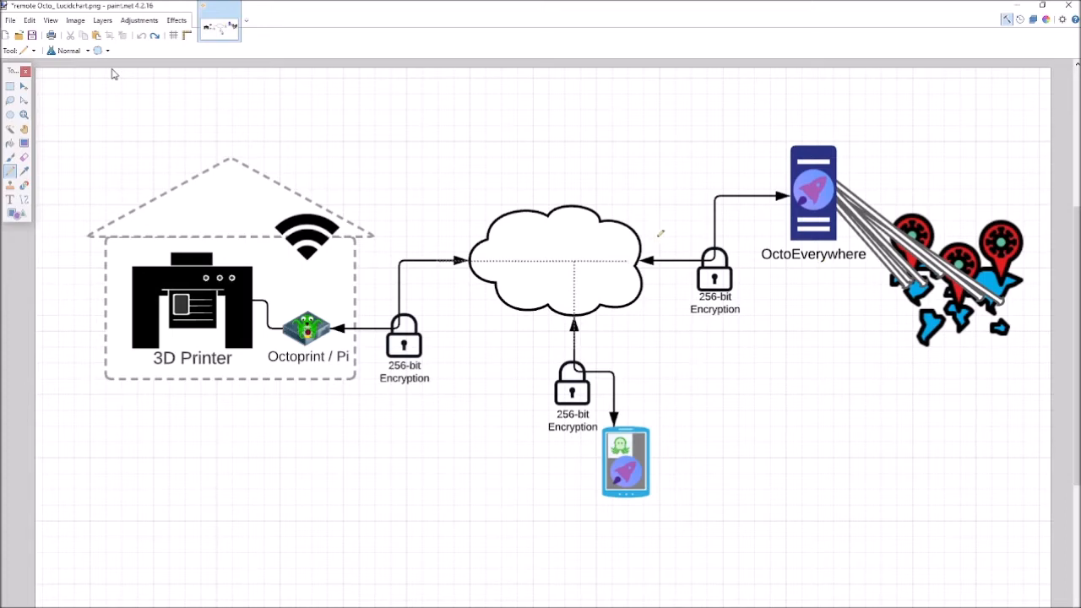
{"action": "mouse_move", "coordinate": [533, 195]}
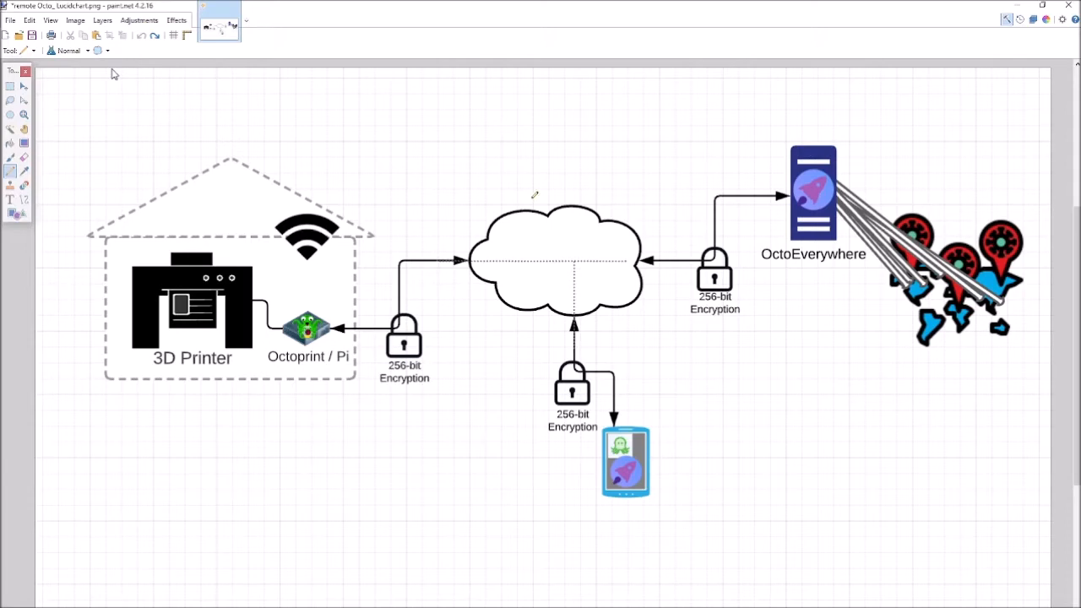
{"action": "mouse_move", "coordinate": [676, 452]}
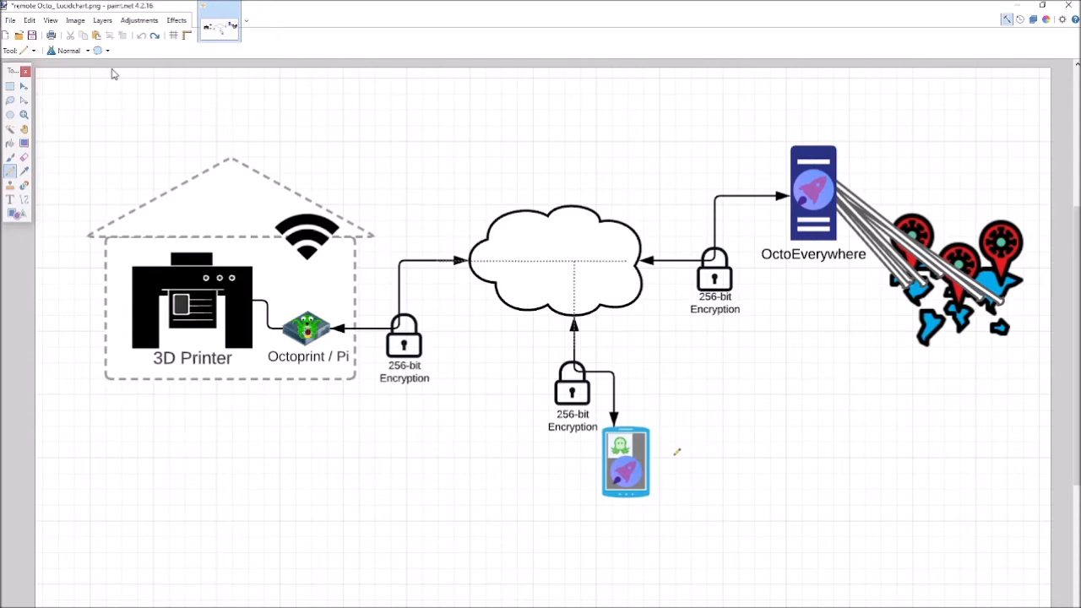
{"action": "mouse_move", "coordinate": [662, 446]}
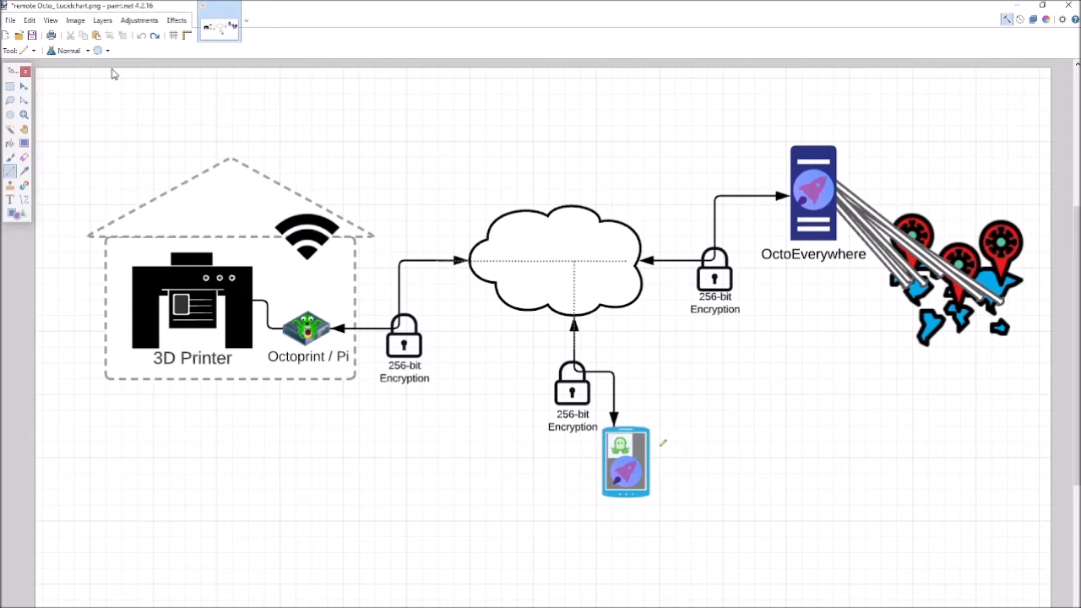
{"action": "mouse_move", "coordinate": [233, 318]}
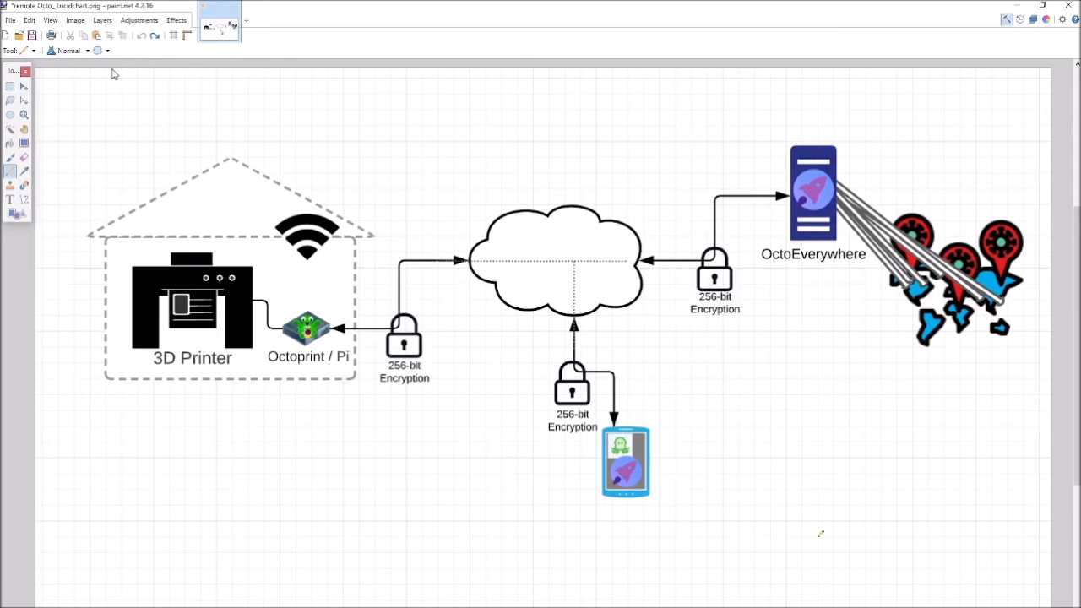
{"action": "mouse_move", "coordinate": [668, 345]}
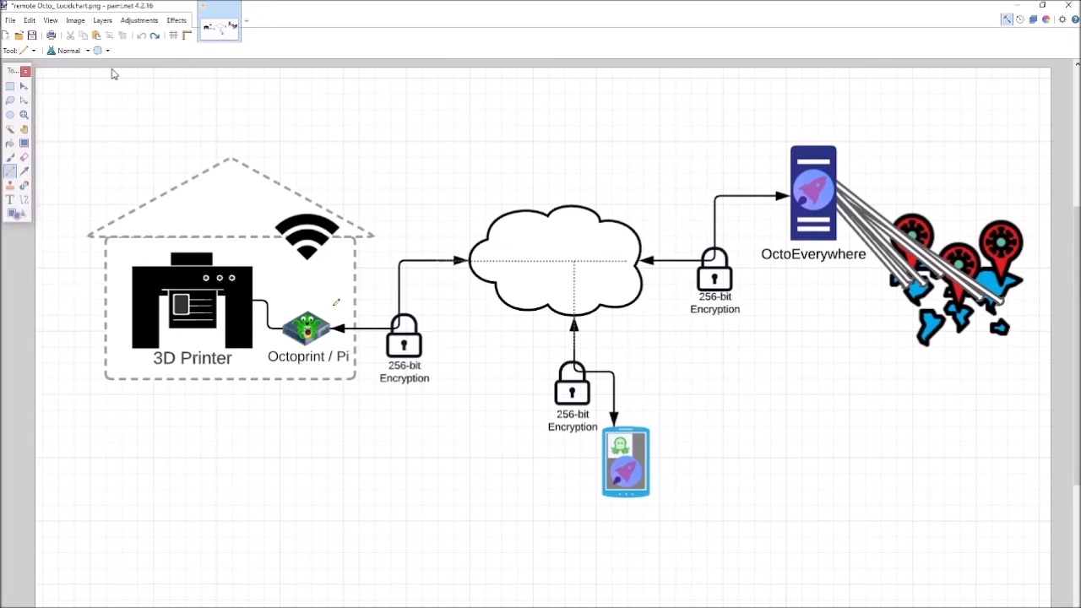
{"action": "mouse_move", "coordinate": [510, 512]}
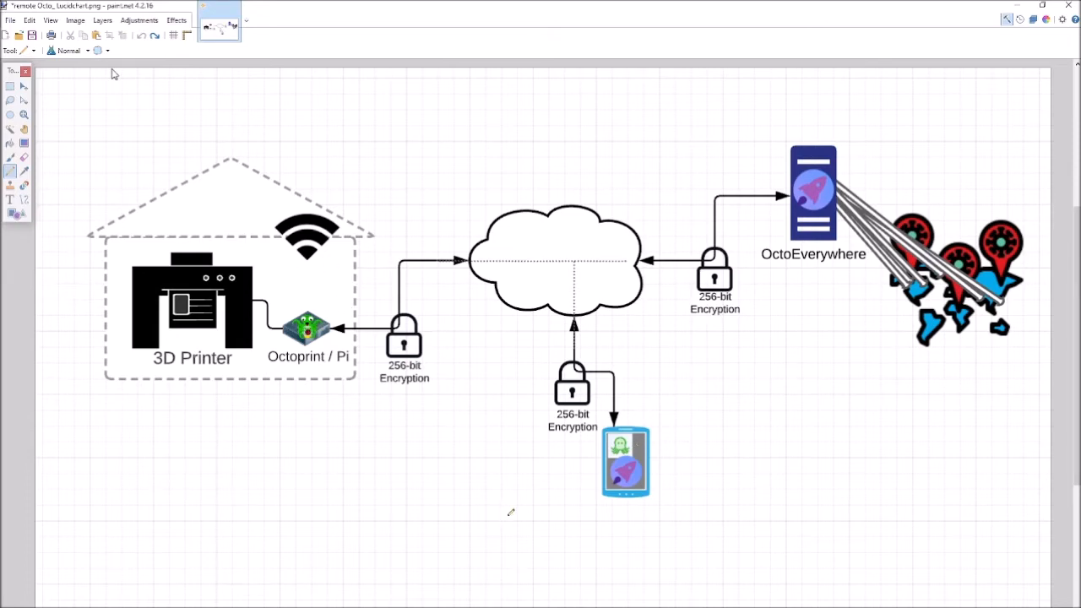
{"action": "mouse_move", "coordinate": [305, 271]}
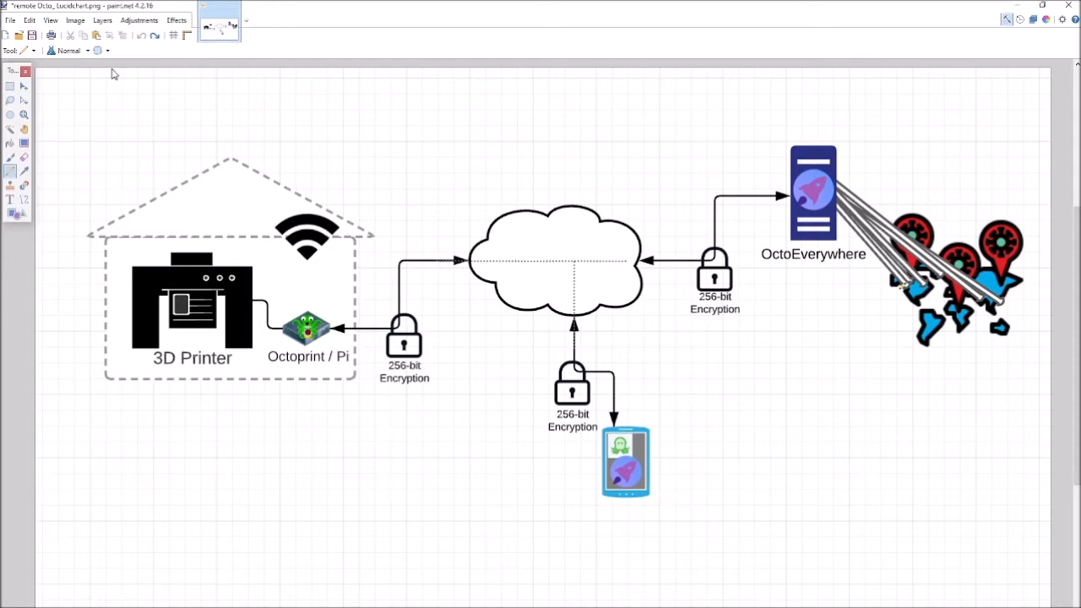
{"action": "mouse_move", "coordinate": [635, 392]}
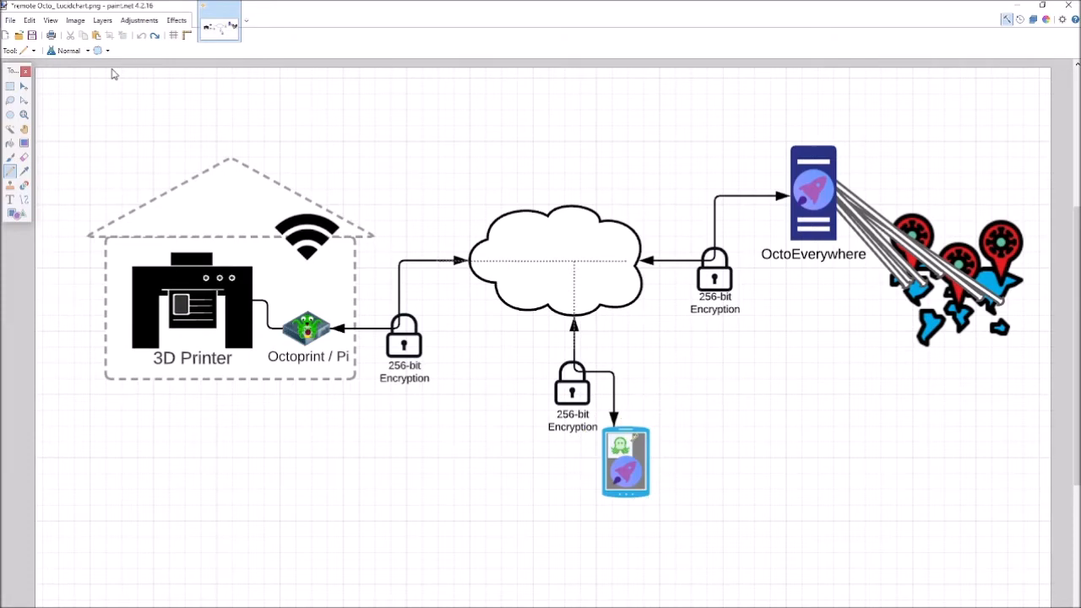
{"action": "mouse_move", "coordinate": [279, 483]}
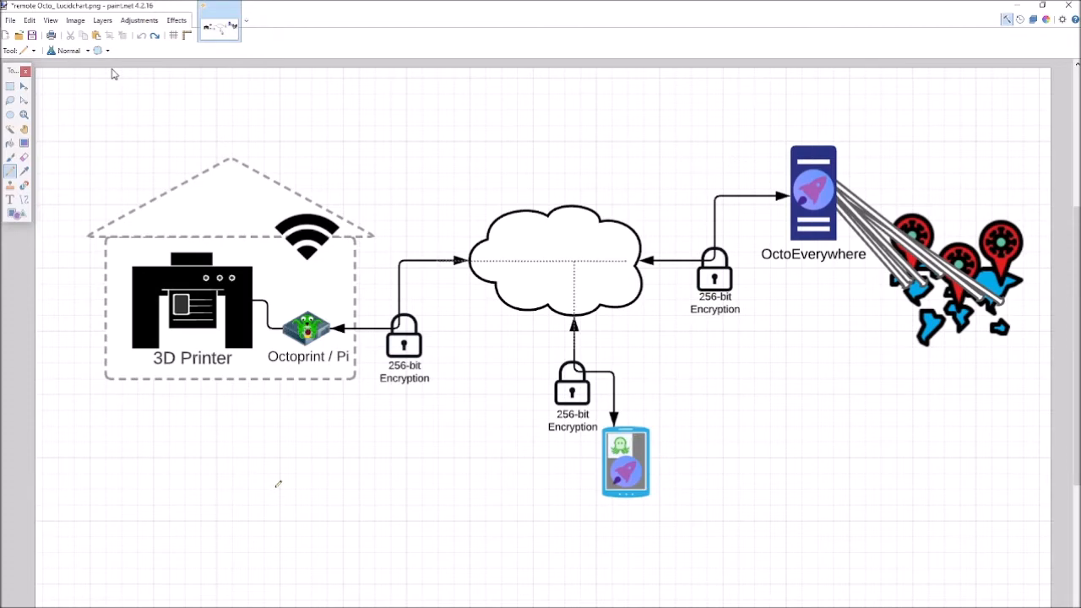
{"action": "mouse_move", "coordinate": [370, 473]}
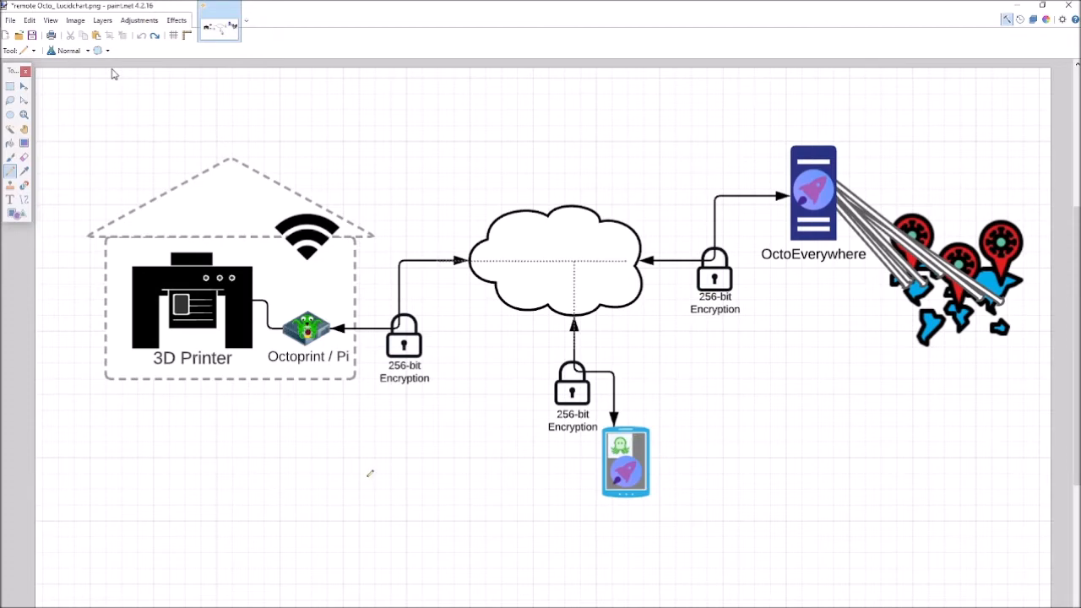
{"action": "mouse_move", "coordinate": [469, 429]}
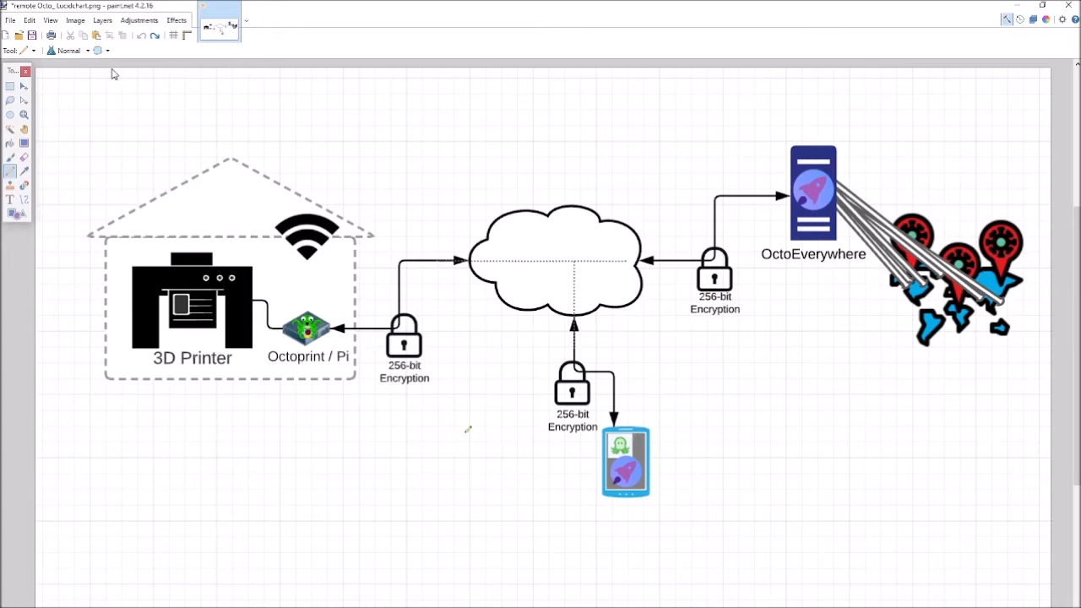
{"action": "mouse_move", "coordinate": [341, 162]}
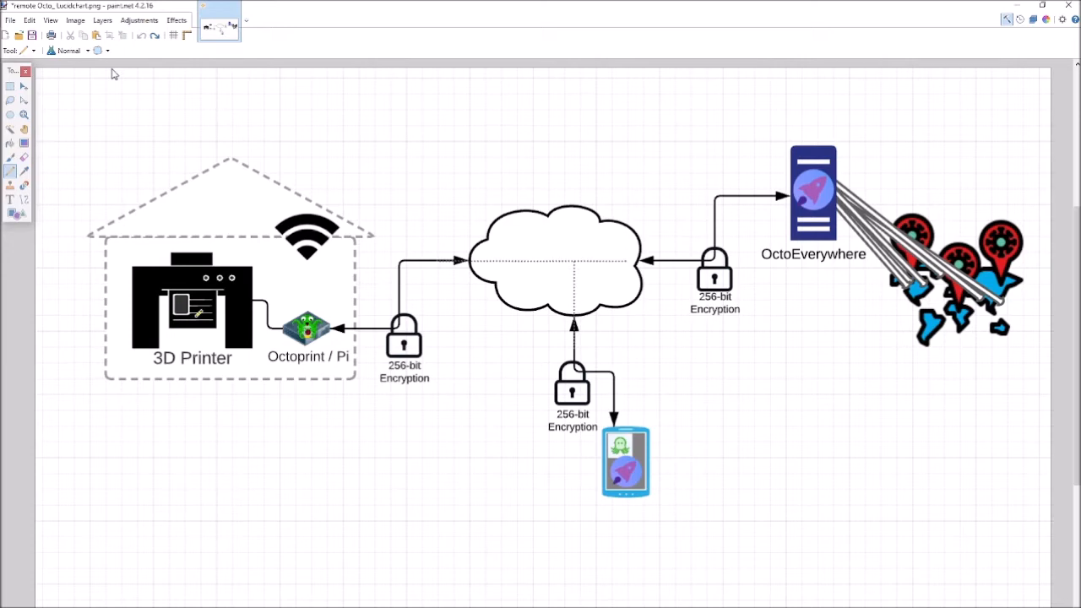
{"action": "mouse_move", "coordinate": [199, 317]}
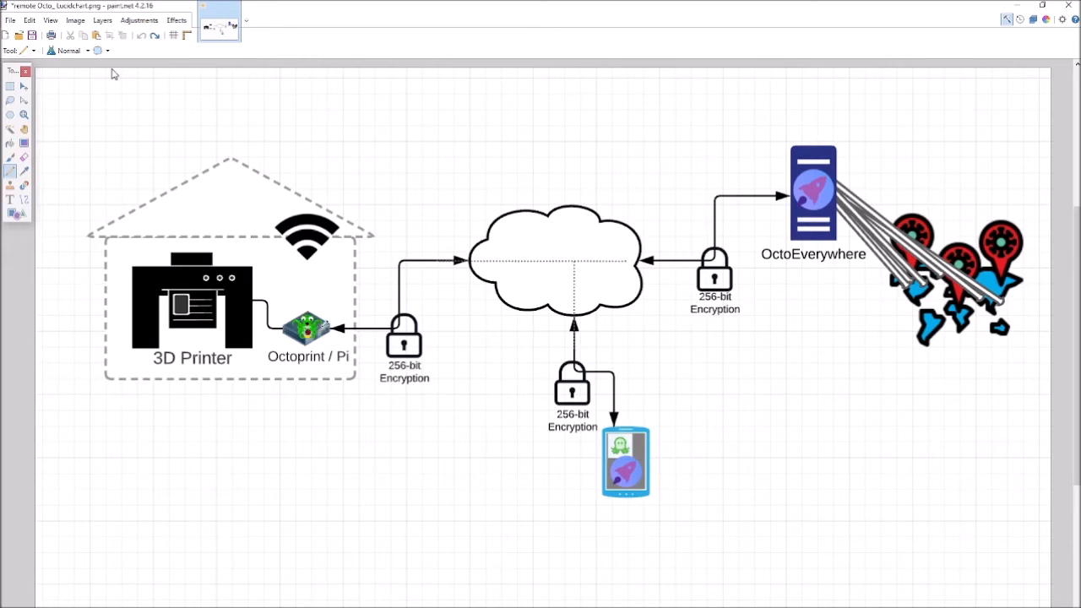
{"action": "mouse_move", "coordinate": [321, 320]}
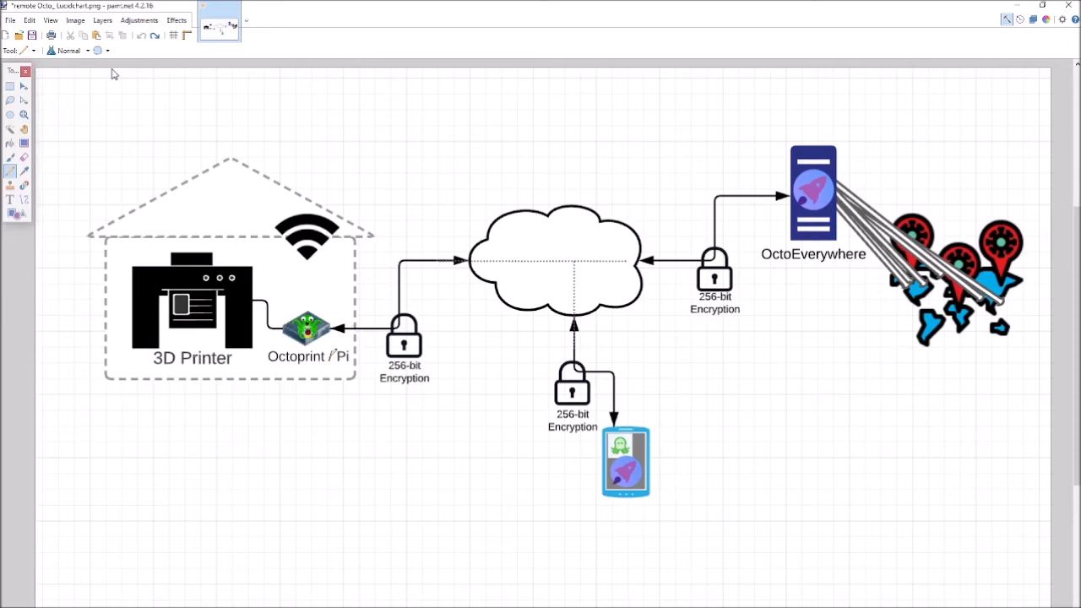
{"action": "mouse_move", "coordinate": [307, 281]}
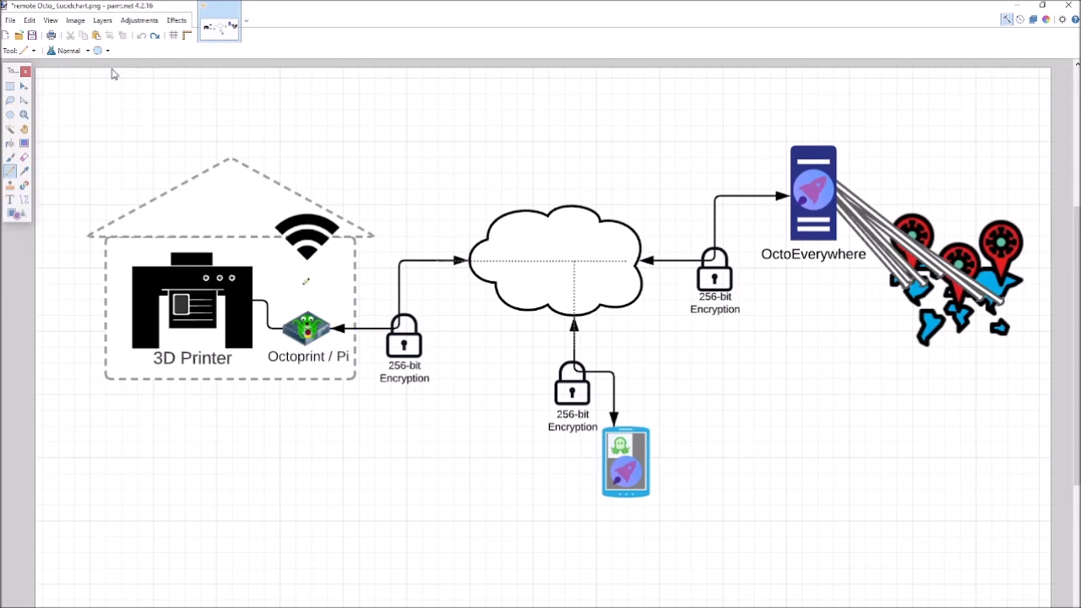
{"action": "mouse_move", "coordinate": [272, 284]}
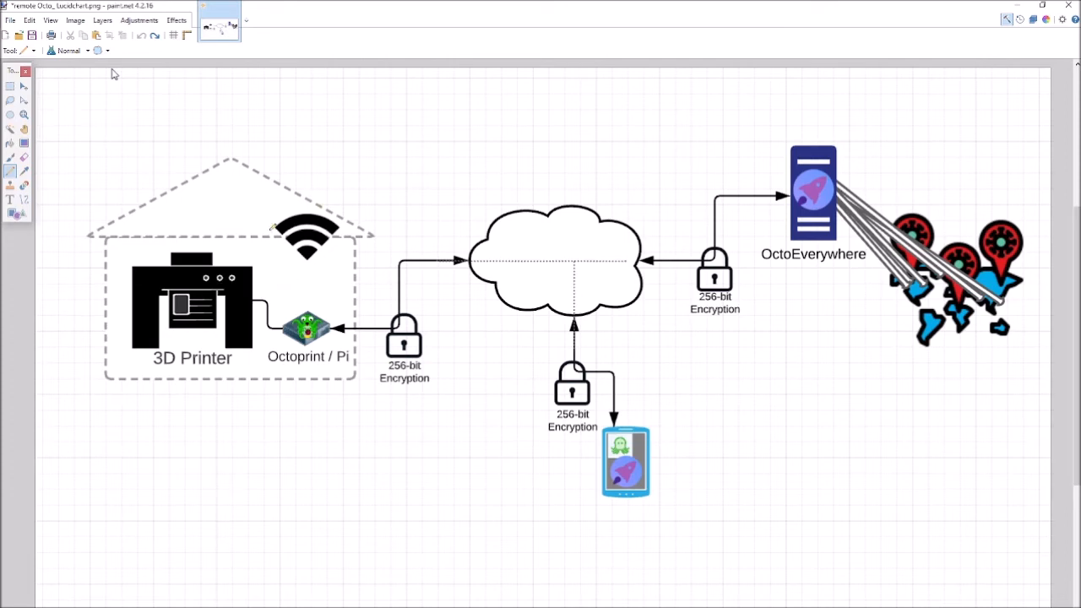
Trace the phone's route in red and handwrite HTTPS beside the phone
{"action": "left_click_drag", "start_coordinate": [262, 223], "coordinate": [341, 206]}
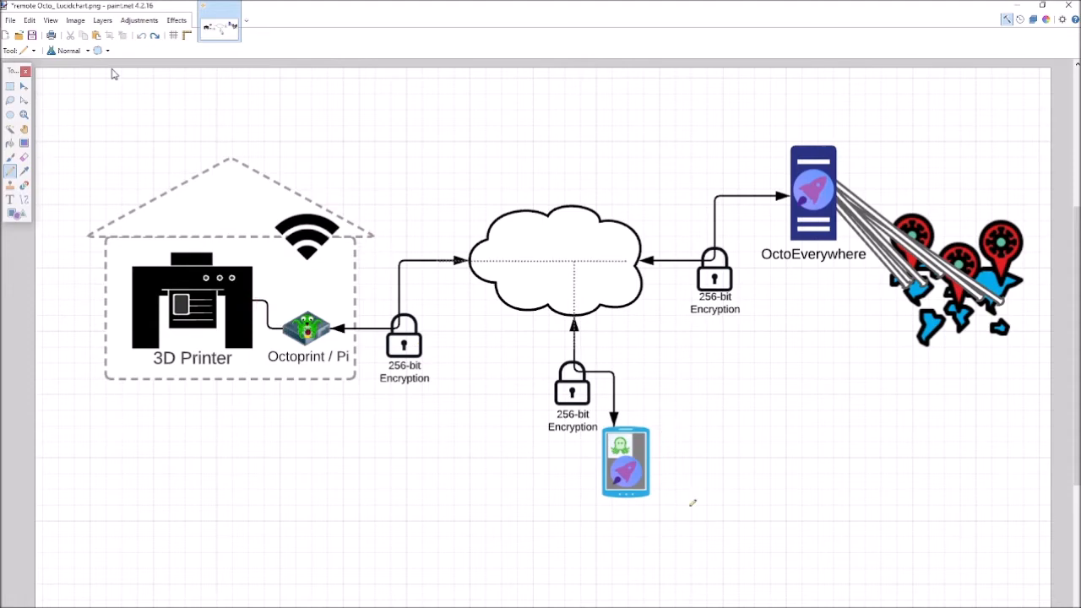
{"action": "mouse_move", "coordinate": [616, 514]}
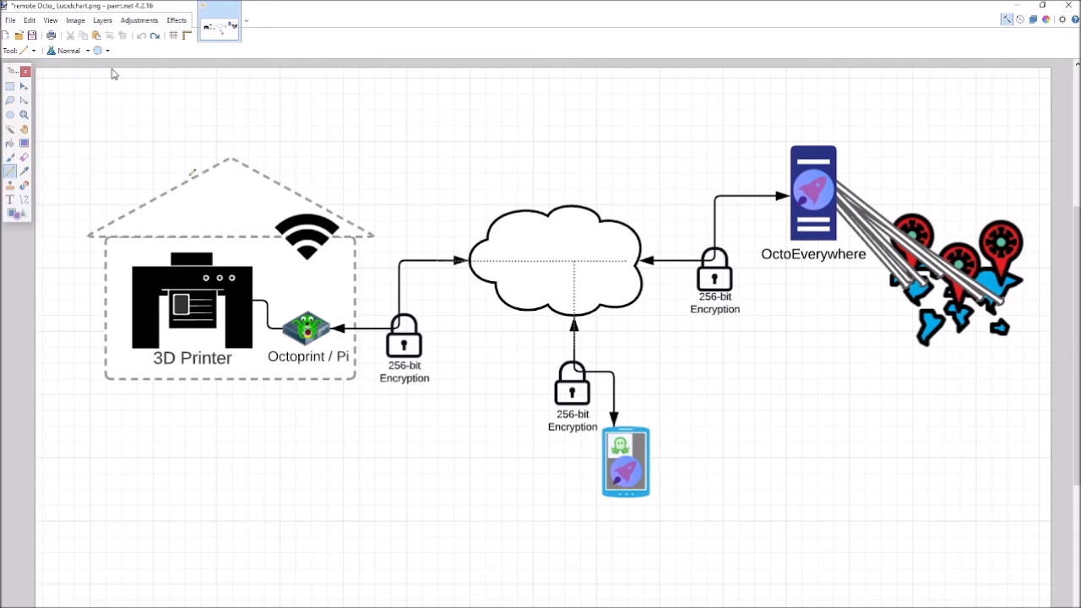
{"action": "mouse_move", "coordinate": [251, 310]}
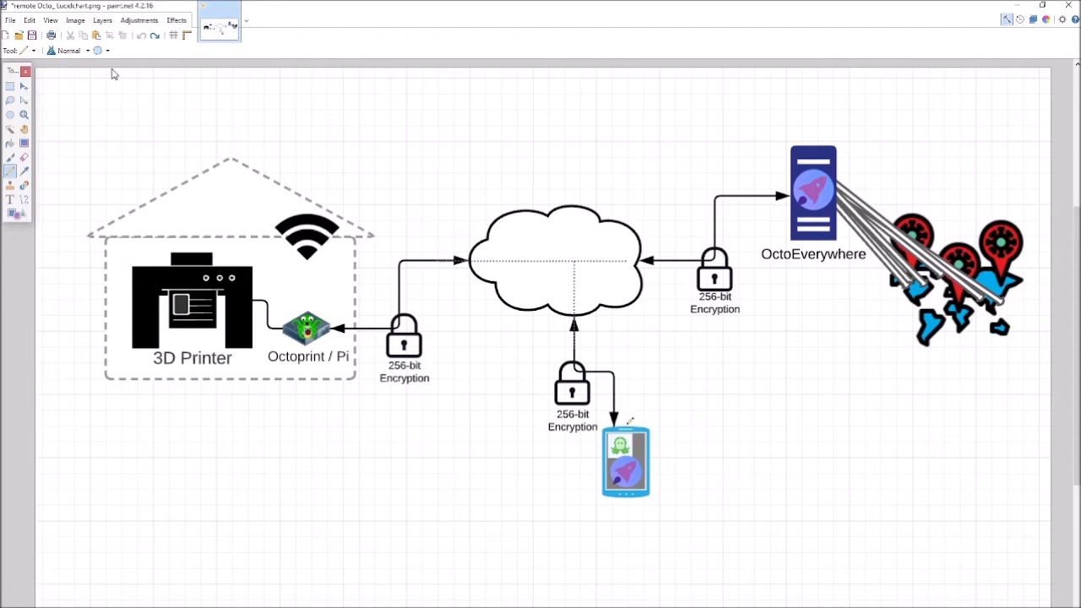
{"action": "mouse_move", "coordinate": [621, 419]}
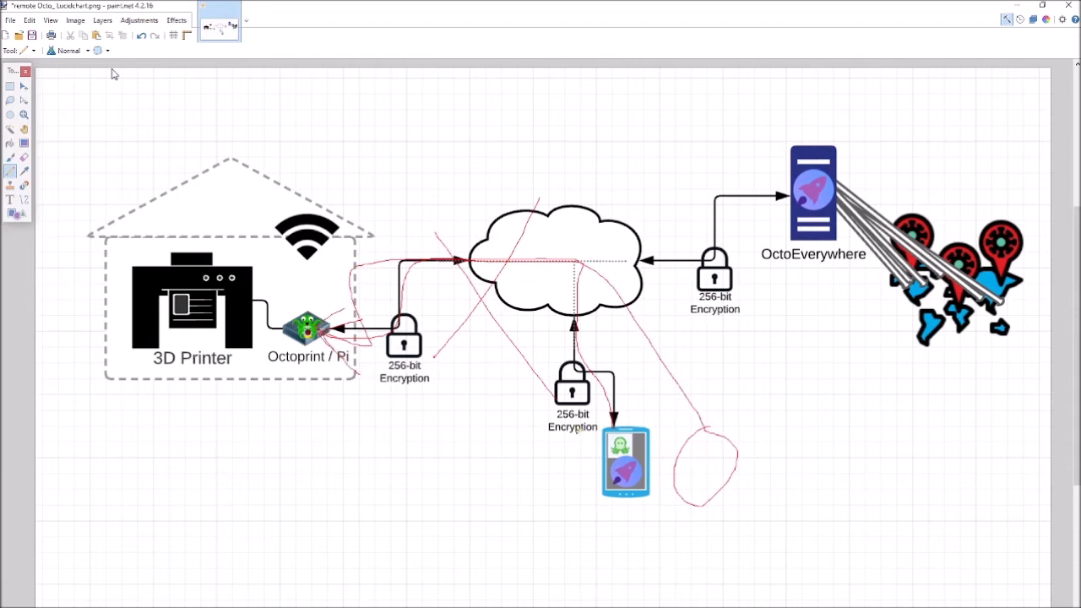
{"action": "mouse_move", "coordinate": [603, 328]}
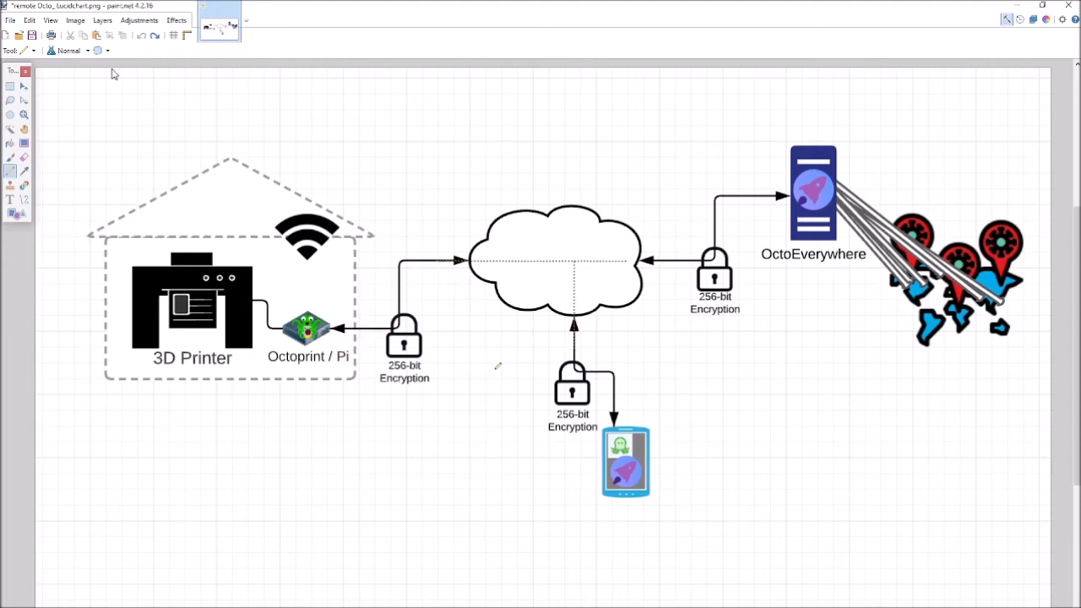
{"action": "mouse_move", "coordinate": [739, 478]}
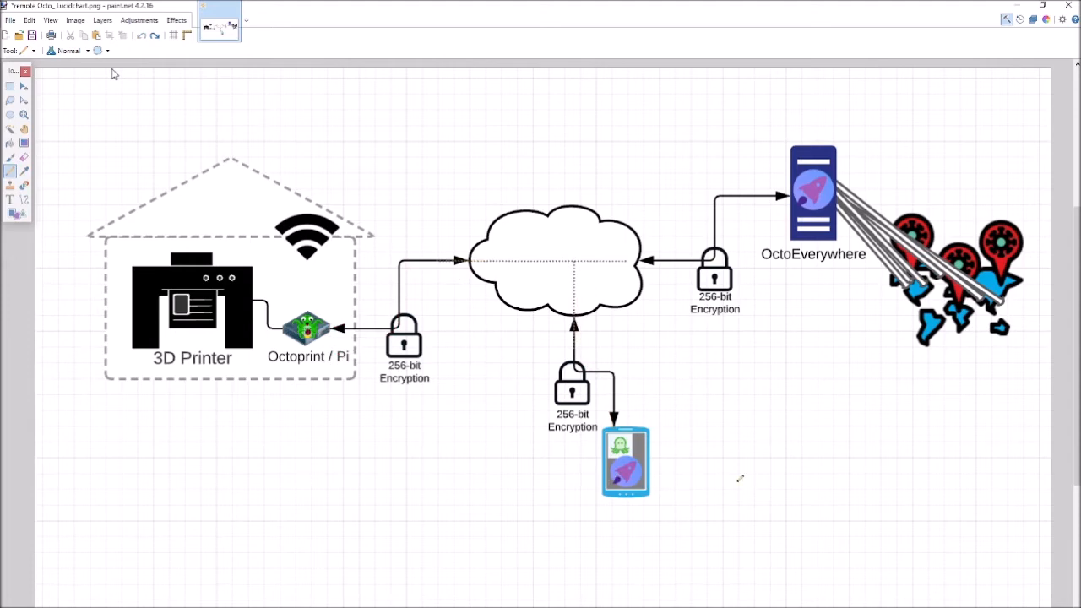
{"action": "mouse_move", "coordinate": [871, 95]}
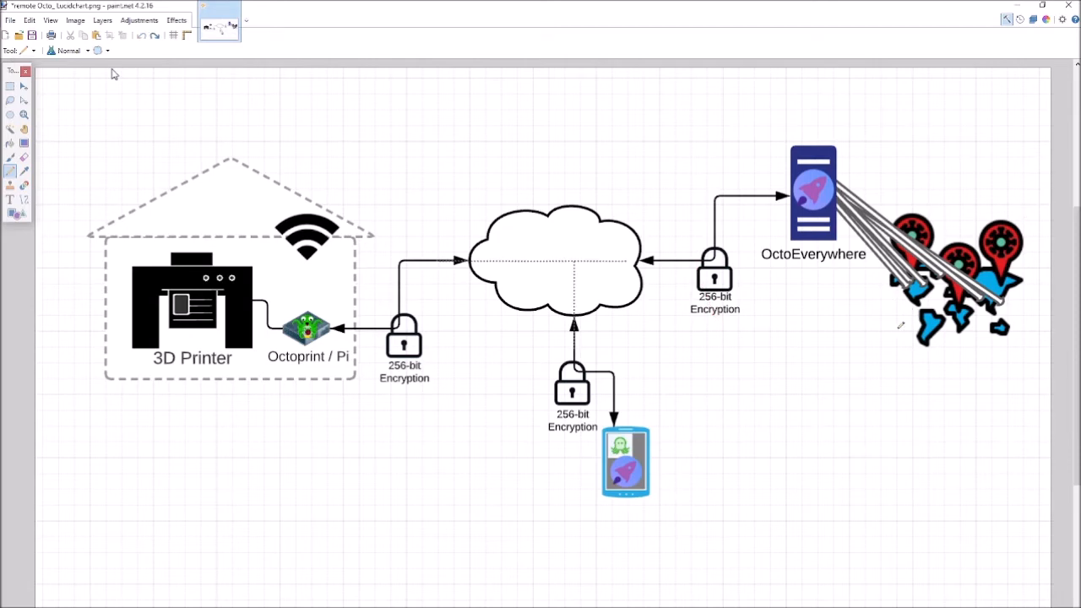
{"action": "mouse_move", "coordinate": [633, 279]}
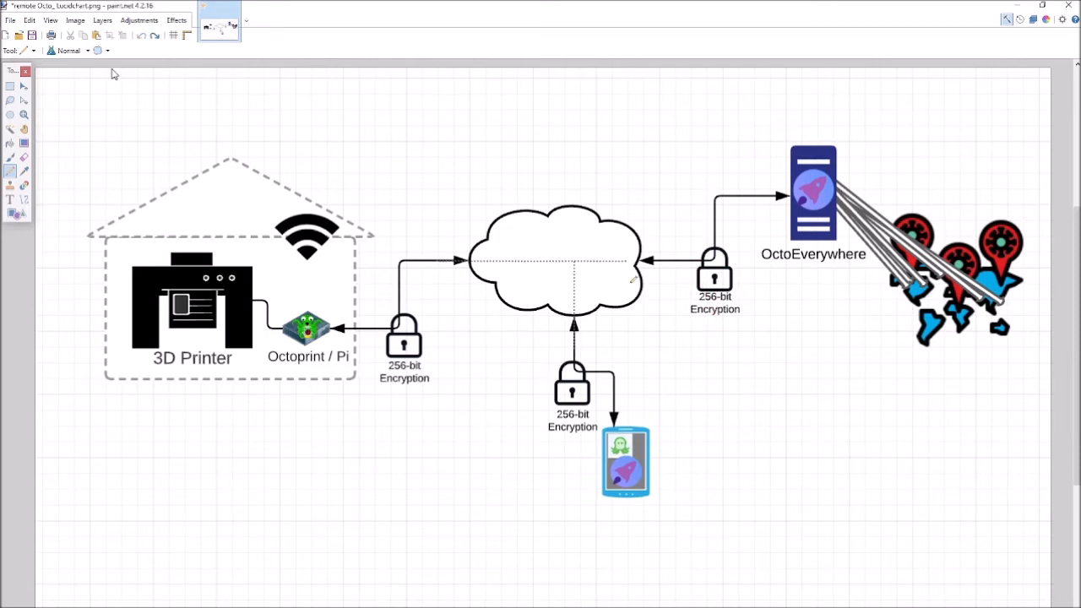
{"action": "mouse_move", "coordinate": [638, 387]}
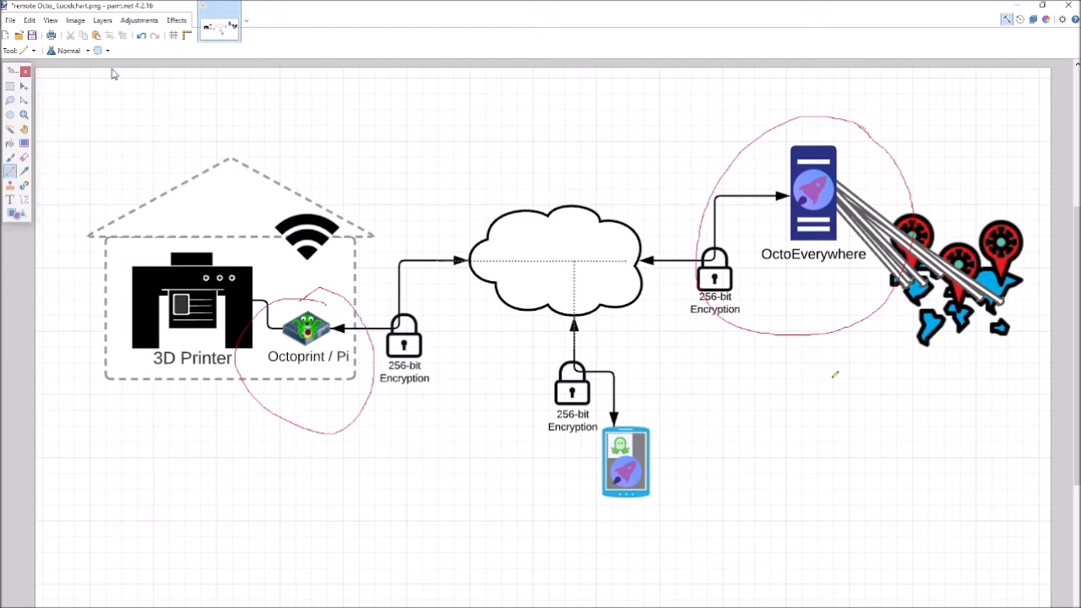
{"action": "mouse_move", "coordinate": [588, 281]}
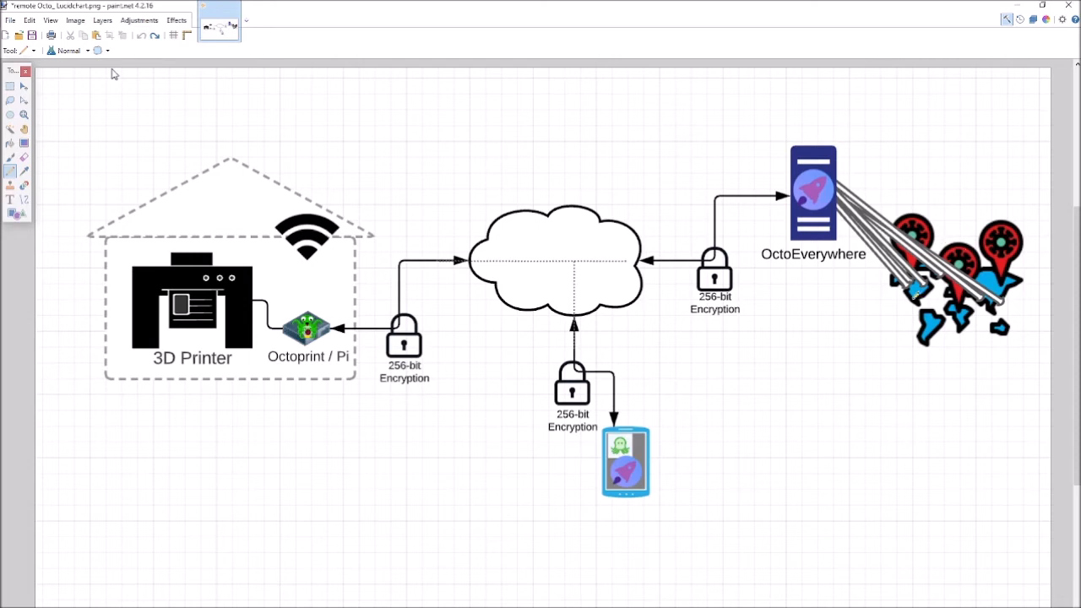
{"action": "mouse_move", "coordinate": [899, 319]}
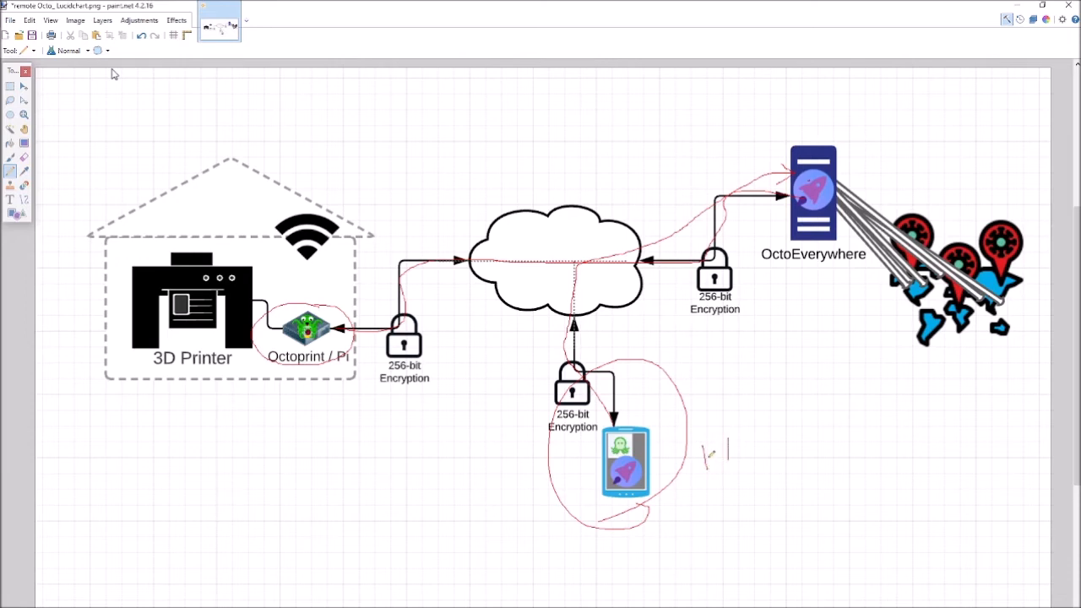
{"action": "left_click_drag", "start_coordinate": [709, 460], "coordinate": [763, 465]}
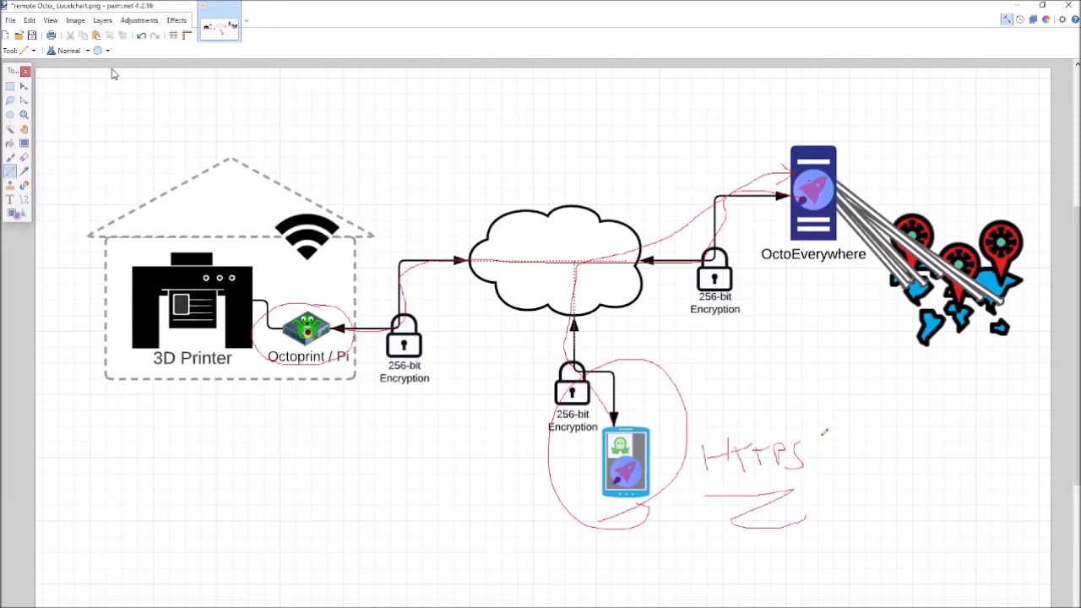
{"action": "left_click_drag", "start_coordinate": [828, 436], "coordinate": [808, 482]}
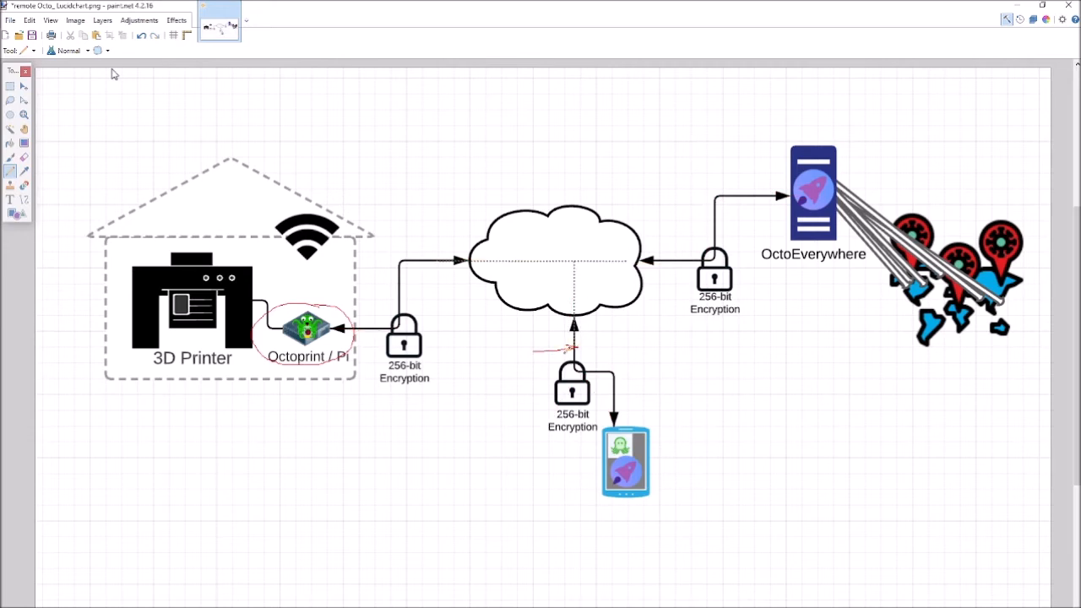
Mark the cloud-to-phone link and trace the data route from the Pi through the cloud in red
{"action": "left_click_drag", "start_coordinate": [604, 350], "coordinate": [625, 338]}
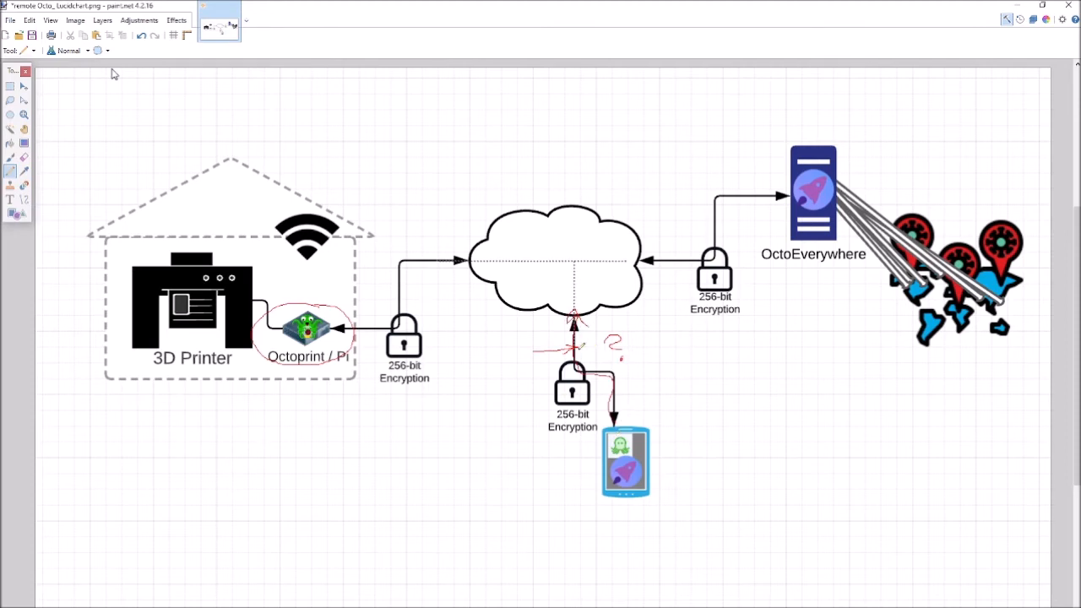
{"action": "mouse_move", "coordinate": [701, 385]}
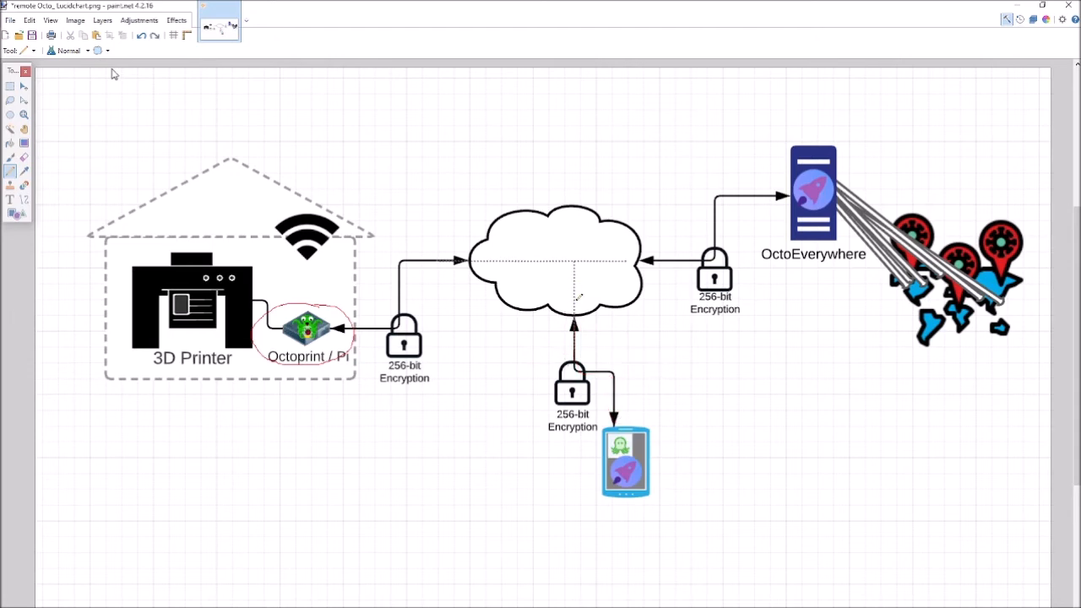
{"action": "mouse_move", "coordinate": [629, 419]}
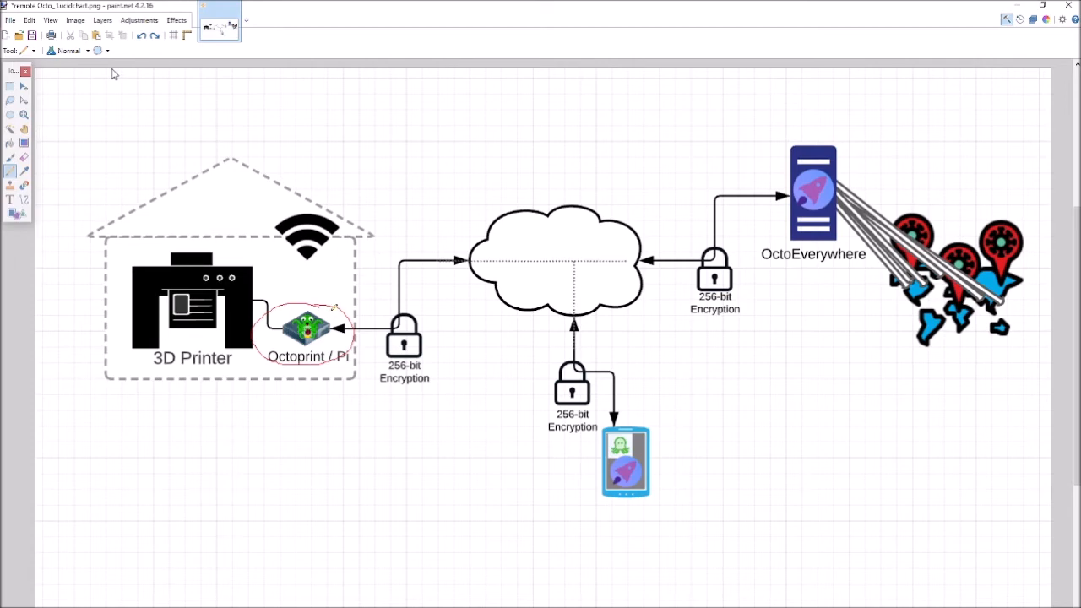
{"action": "left_click_drag", "start_coordinate": [389, 234], "coordinate": [324, 321]}
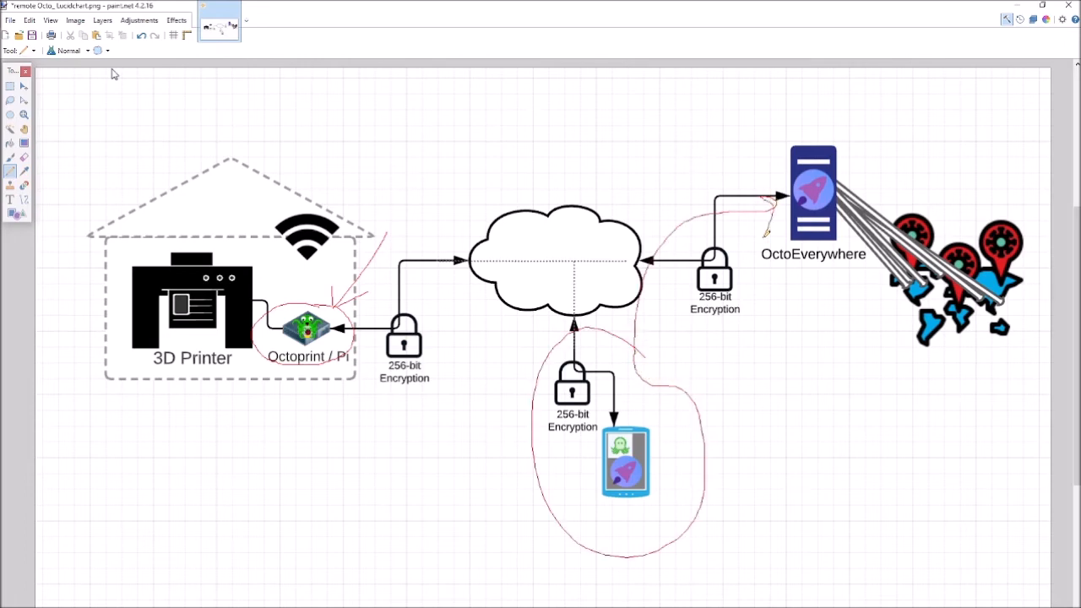
Undo to erase every red annotation, leaving the network diagram clean
{"action": "key", "text": "ctrl+z"}
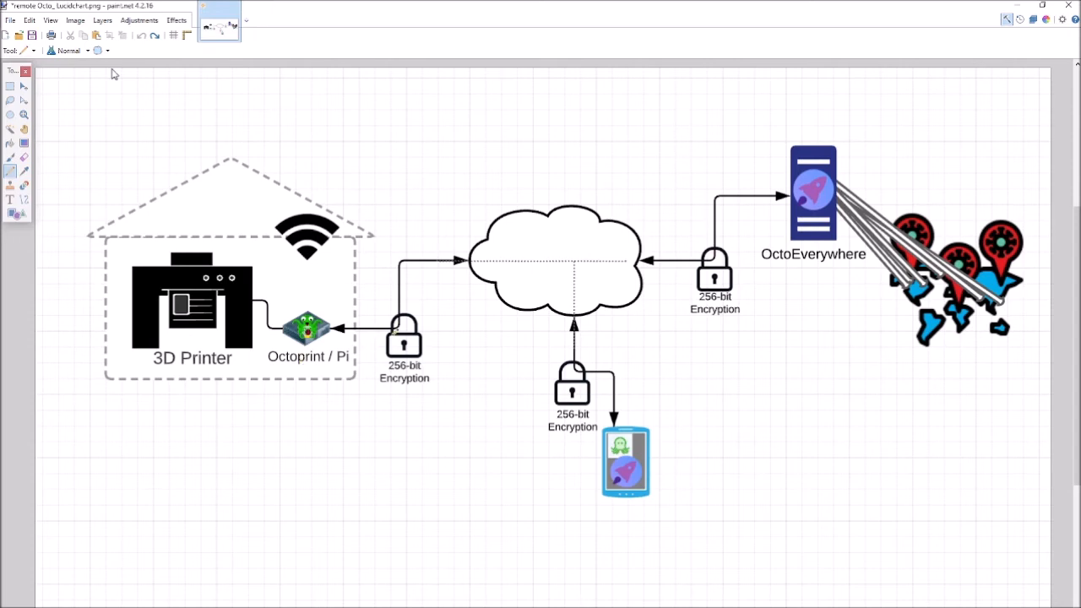
{"action": "mouse_move", "coordinate": [319, 378]}
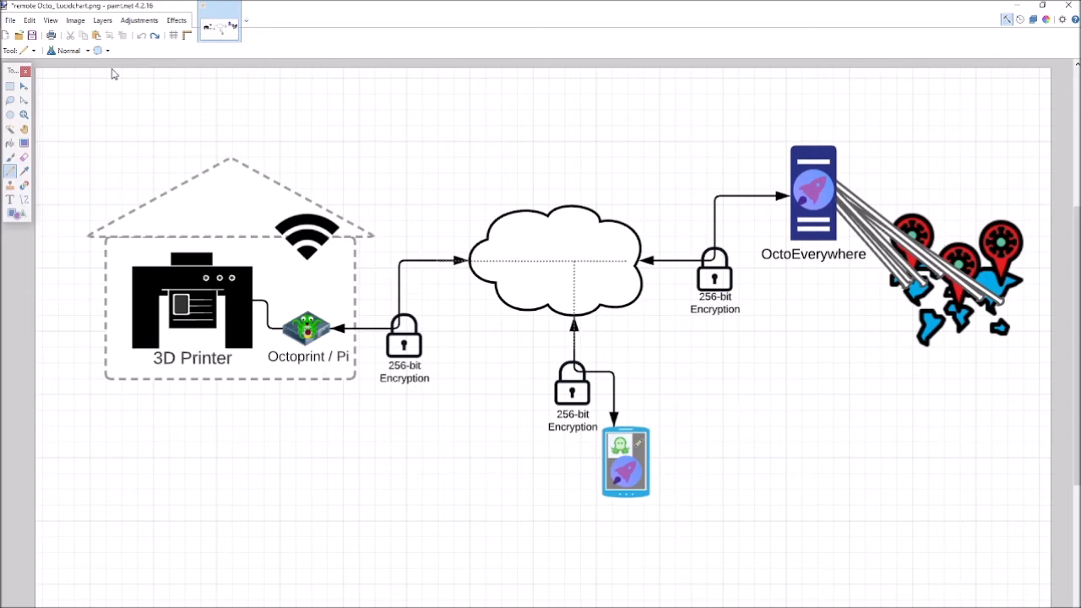
{"action": "mouse_move", "coordinate": [689, 429]}
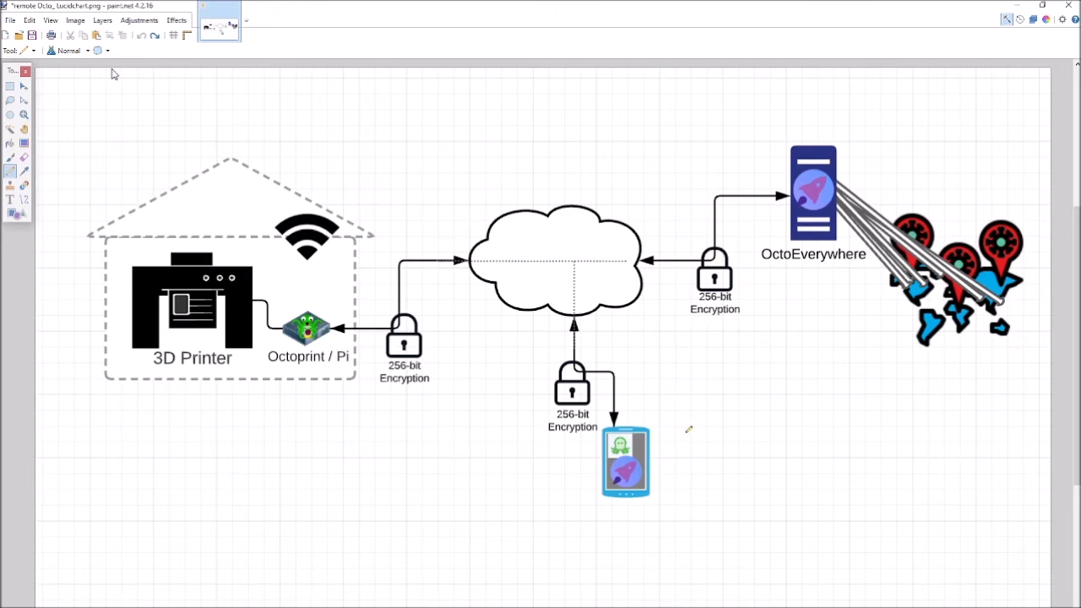
{"action": "mouse_move", "coordinate": [695, 440]}
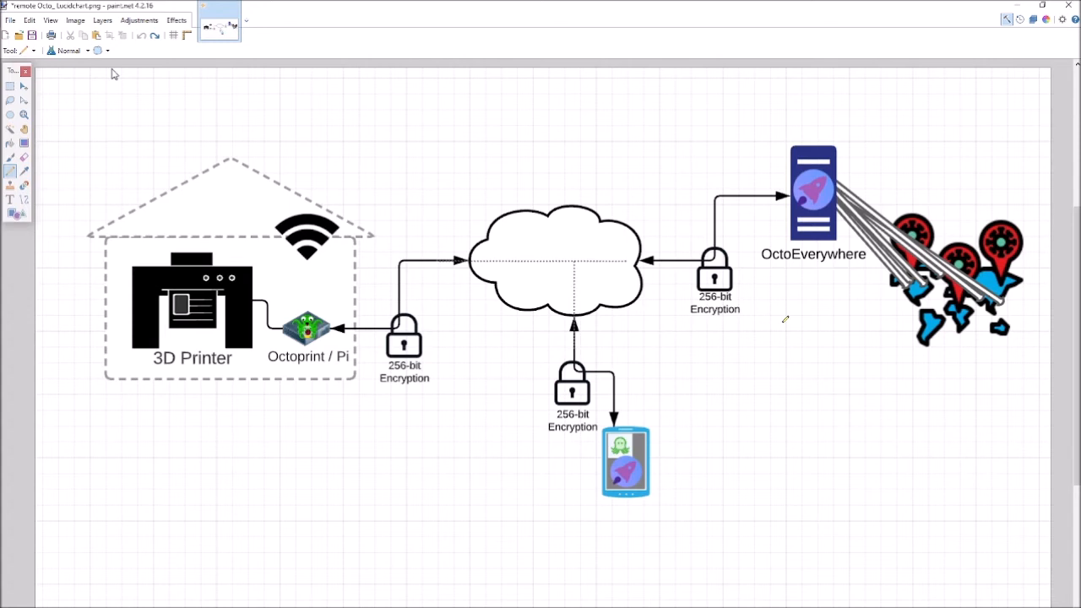
{"action": "mouse_move", "coordinate": [770, 316]}
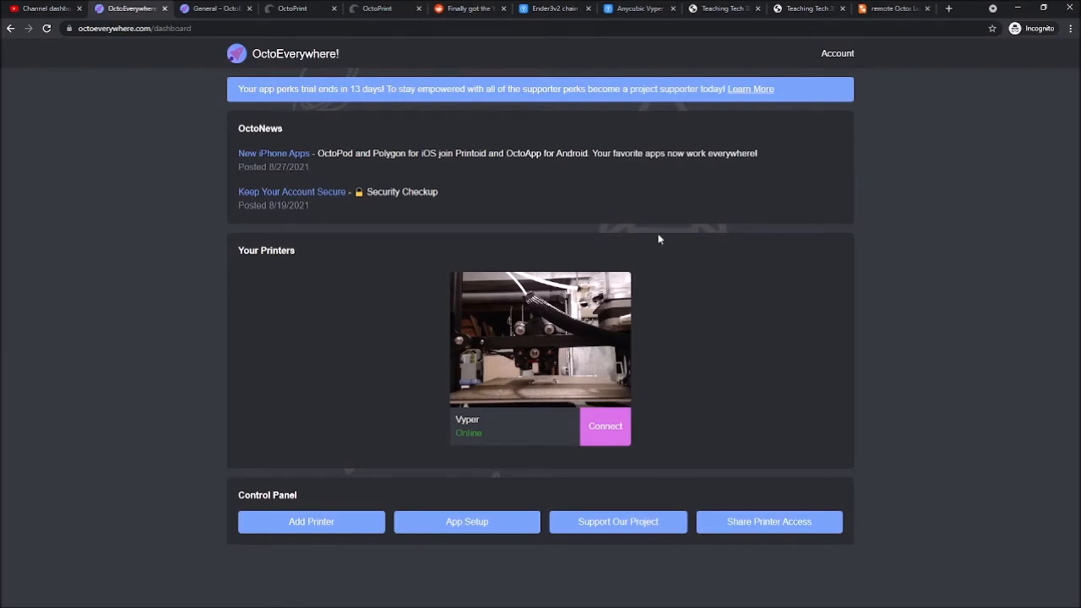
{"action": "mouse_move", "coordinate": [587, 344]}
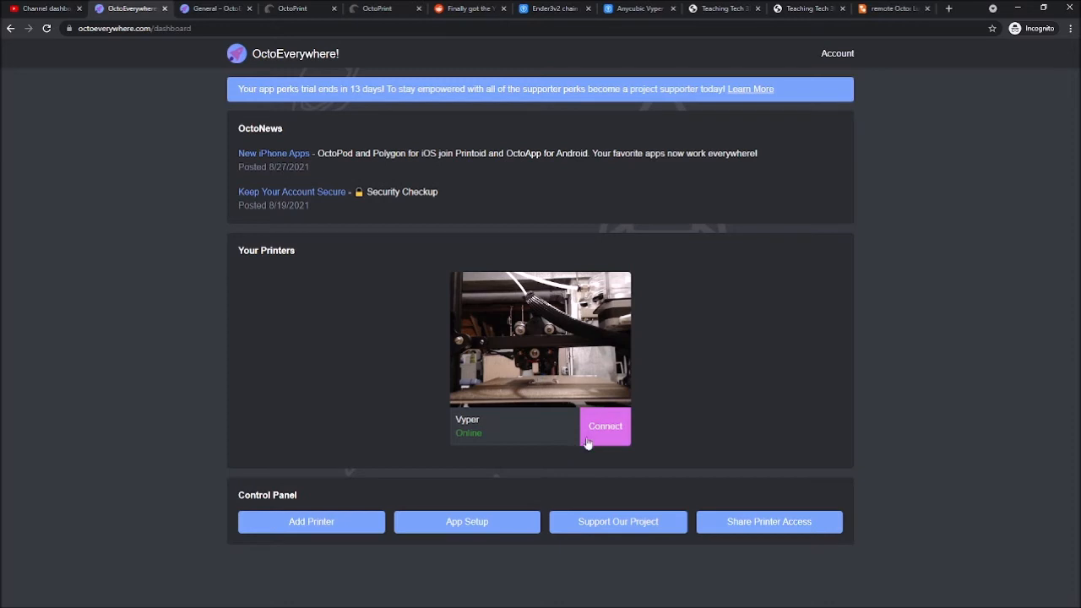
{"action": "mouse_move", "coordinate": [611, 431]}
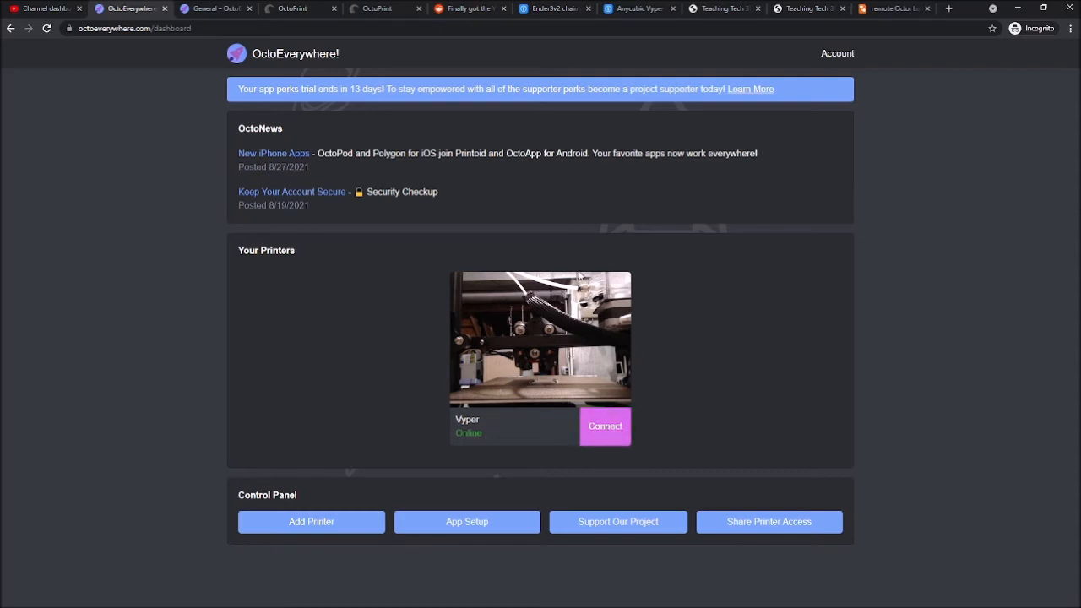
Open the Security Checkup blog post from the OctoEverywhere dashboard
{"action": "left_click", "coordinate": [380, 8]}
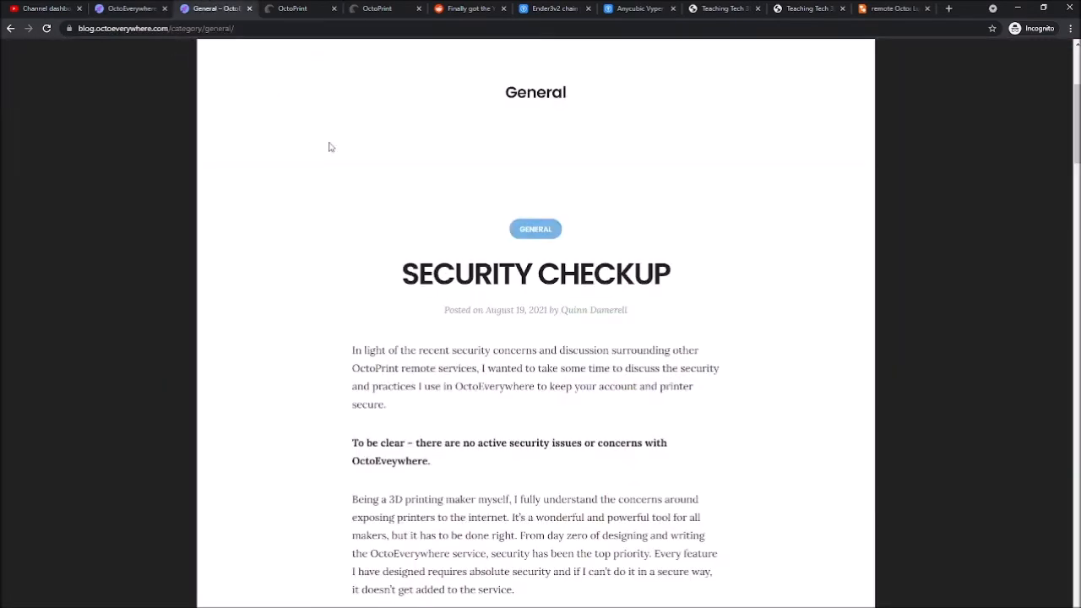
Read down the security post, highlighting the 256-byte session cookie sentence, to the App Connections section
{"action": "scroll", "scroll_direction": "down", "scroll_amount": 3}
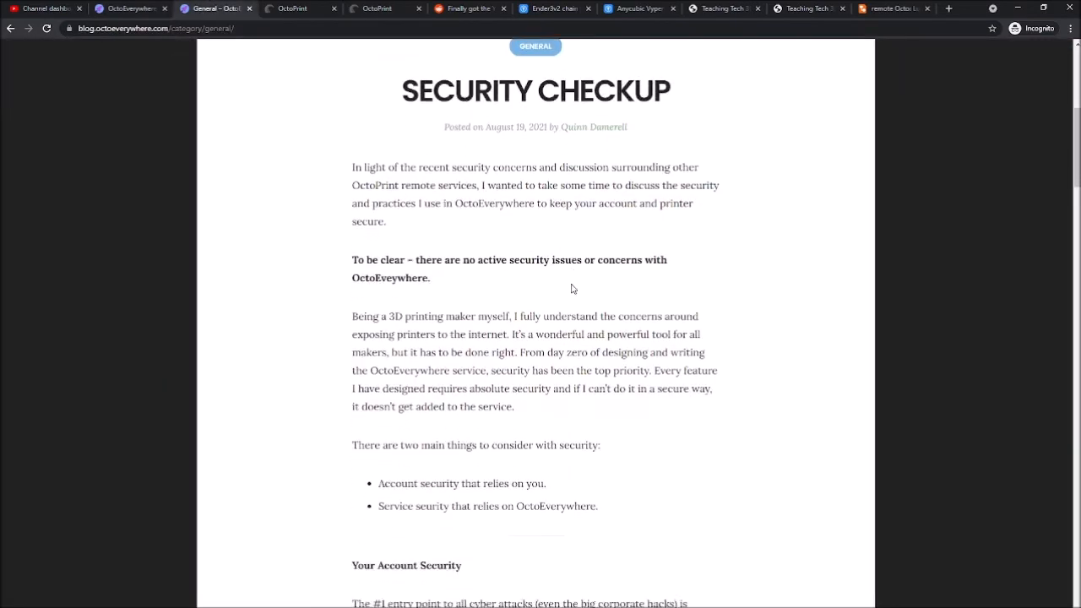
{"action": "scroll", "scroll_direction": "down", "scroll_amount": 3}
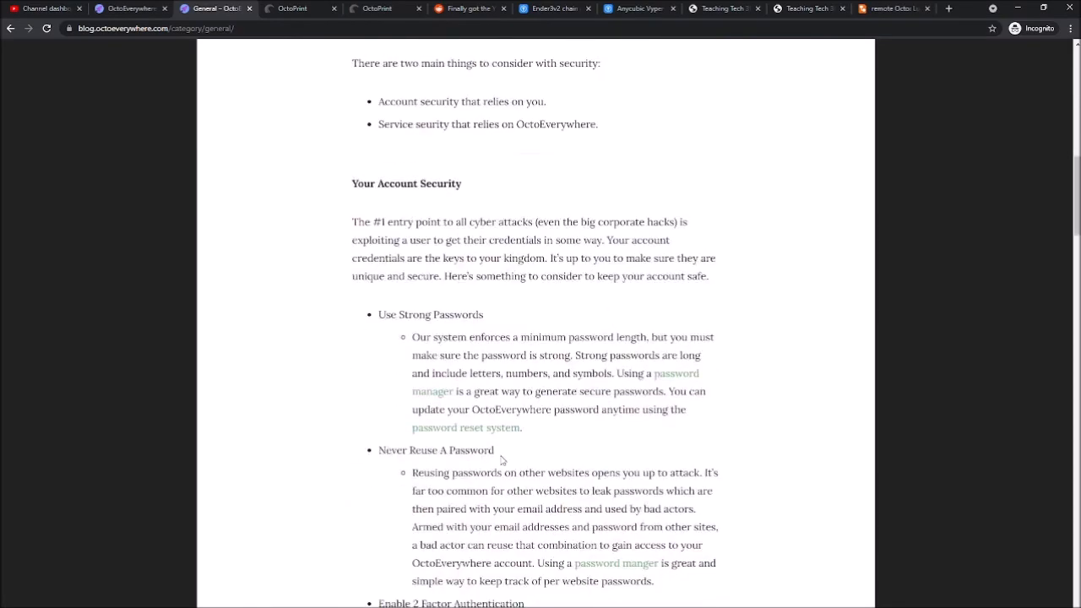
{"action": "scroll", "scroll_direction": "down", "scroll_amount": 3}
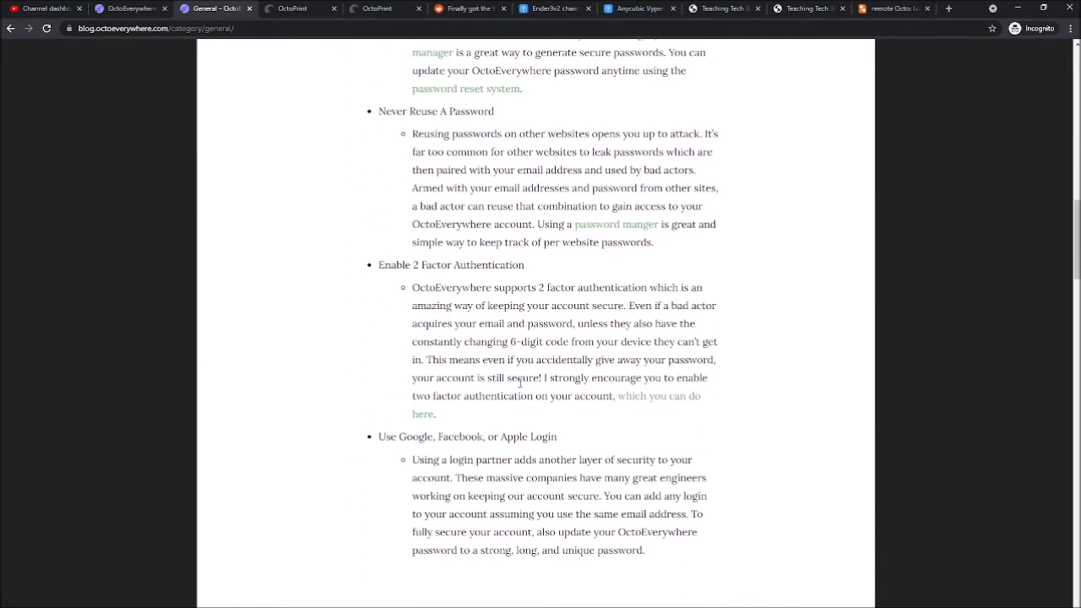
{"action": "scroll", "scroll_direction": "down", "scroll_amount": 3}
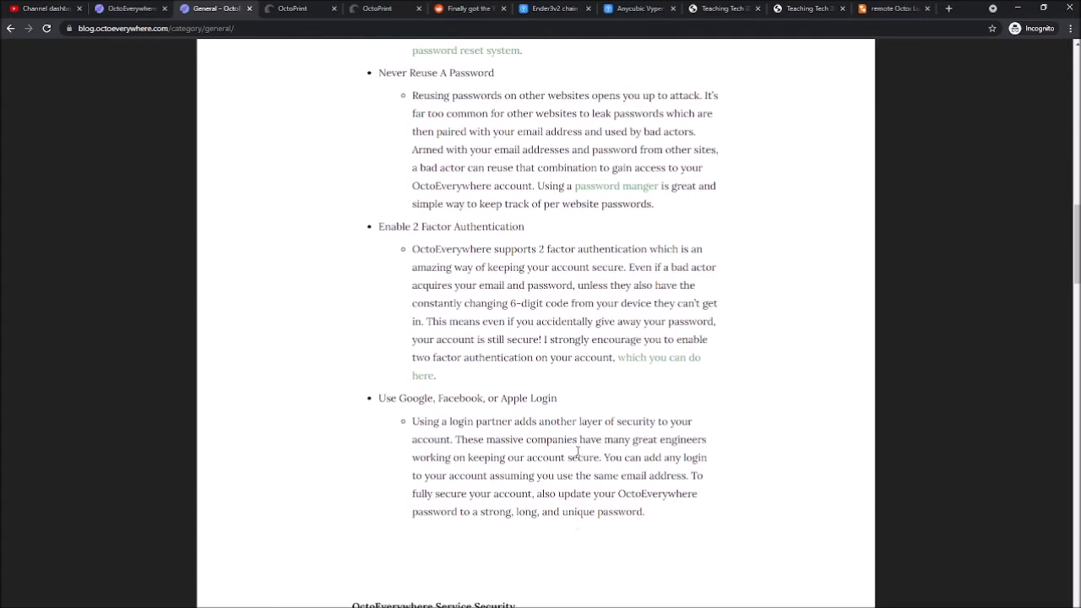
{"action": "scroll", "scroll_direction": "down", "scroll_amount": 3}
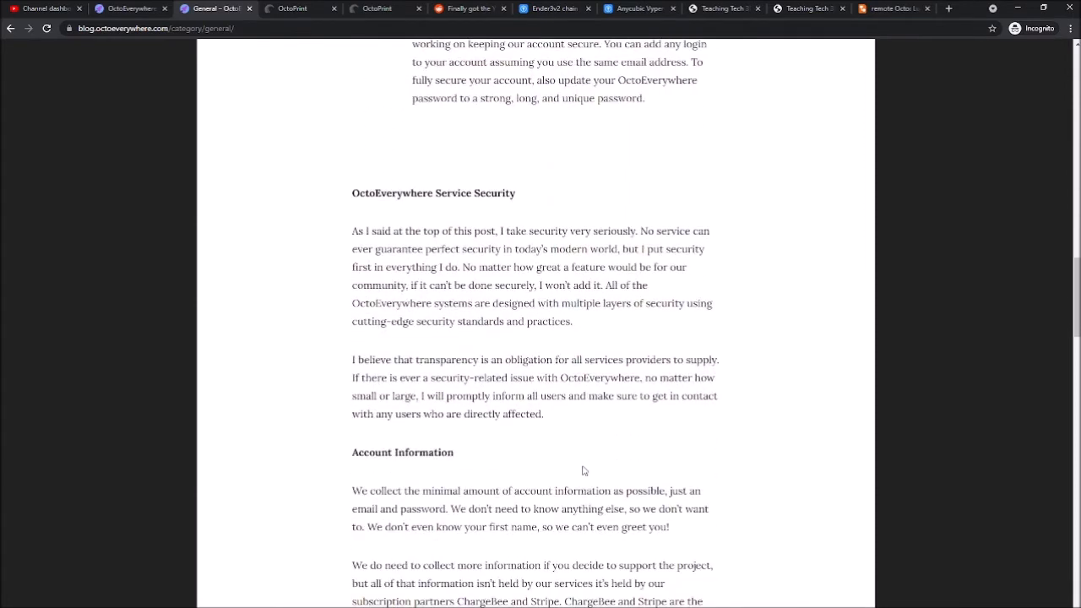
{"action": "scroll", "scroll_direction": "down", "scroll_amount": 3}
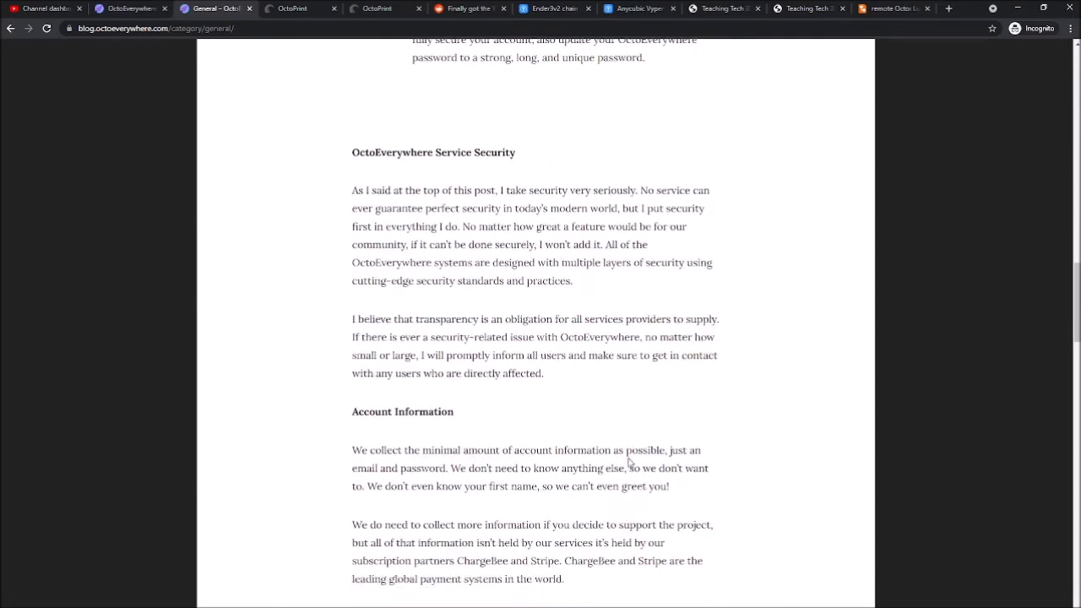
{"action": "scroll", "scroll_direction": "down", "scroll_amount": 3}
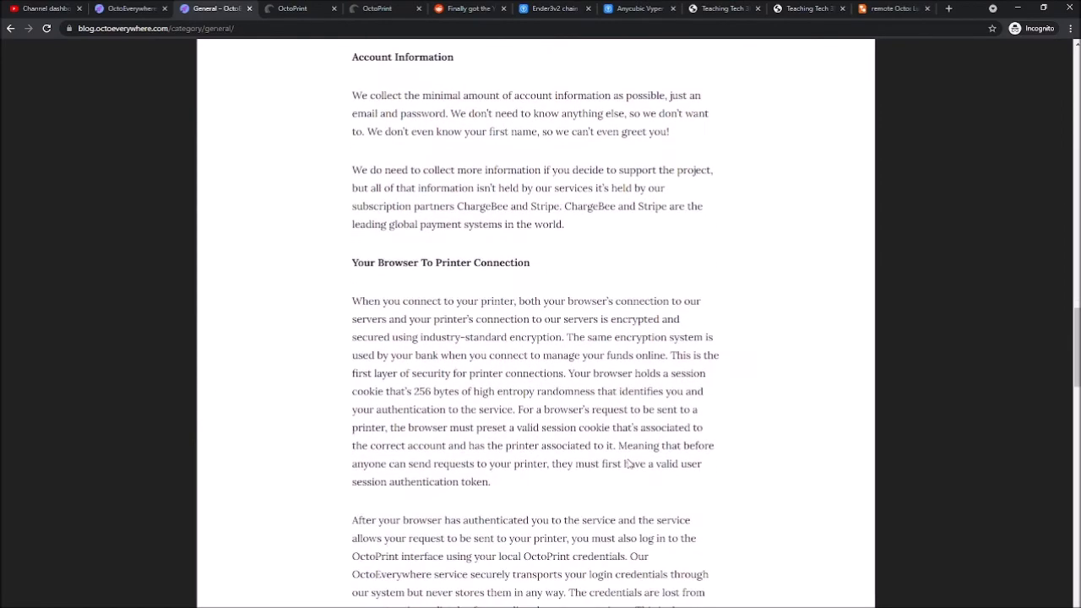
{"action": "left_click_drag", "start_coordinate": [351, 392], "coordinate": [473, 392]}
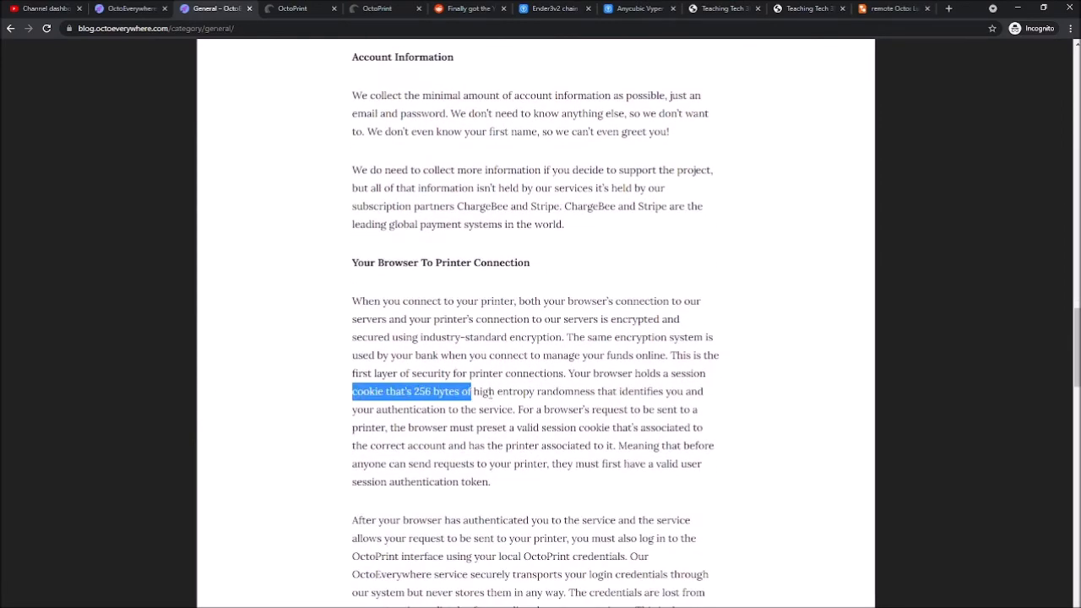
{"action": "scroll", "scroll_direction": "down", "scroll_amount": 3}
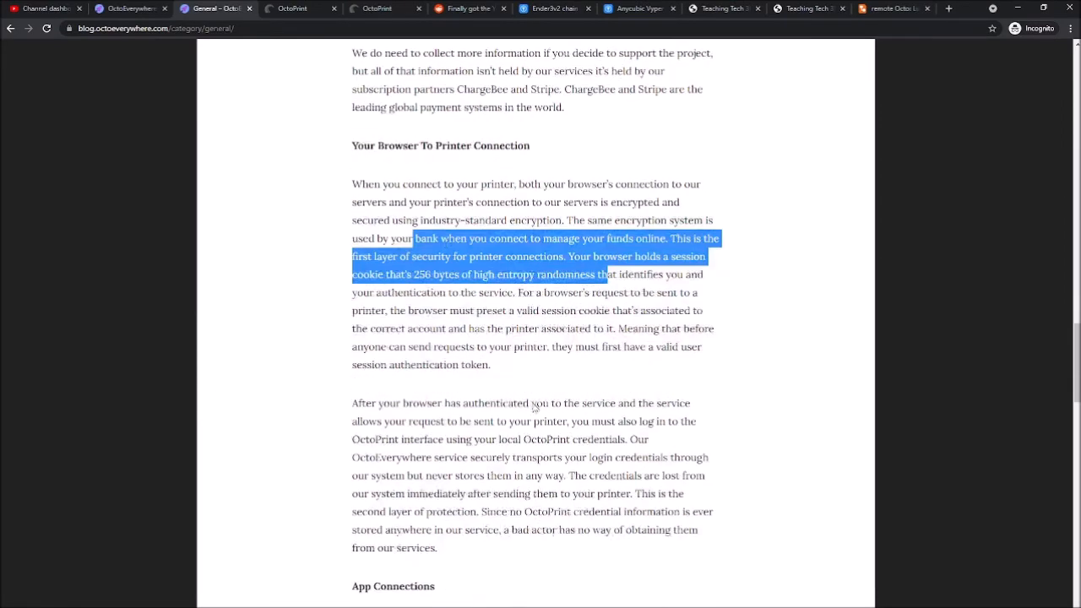
{"action": "scroll", "scroll_direction": "down", "scroll_amount": 3}
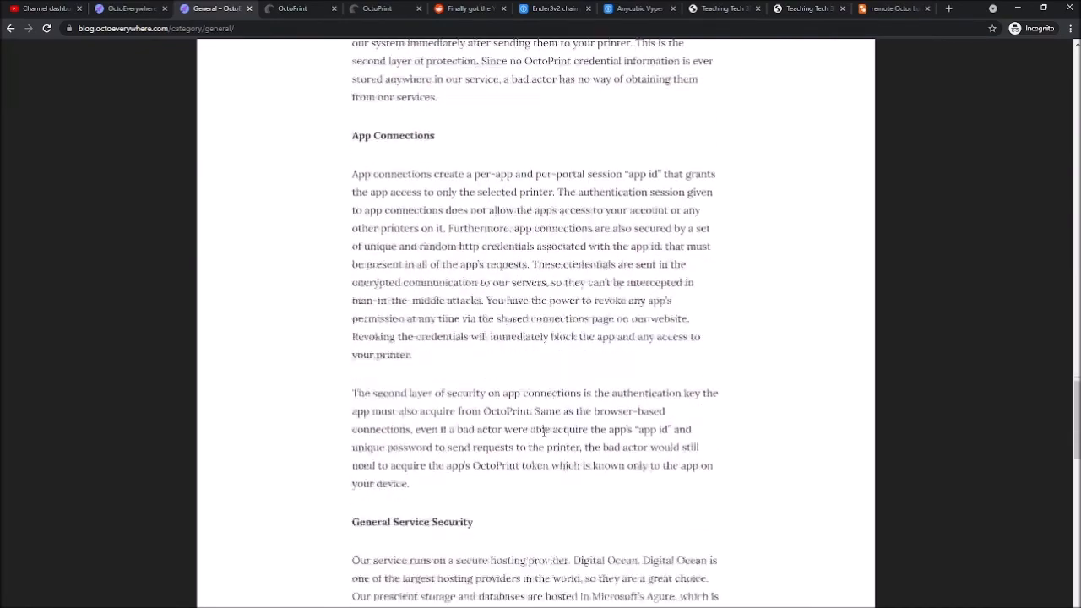
{"action": "scroll", "scroll_direction": "down", "scroll_amount": 3}
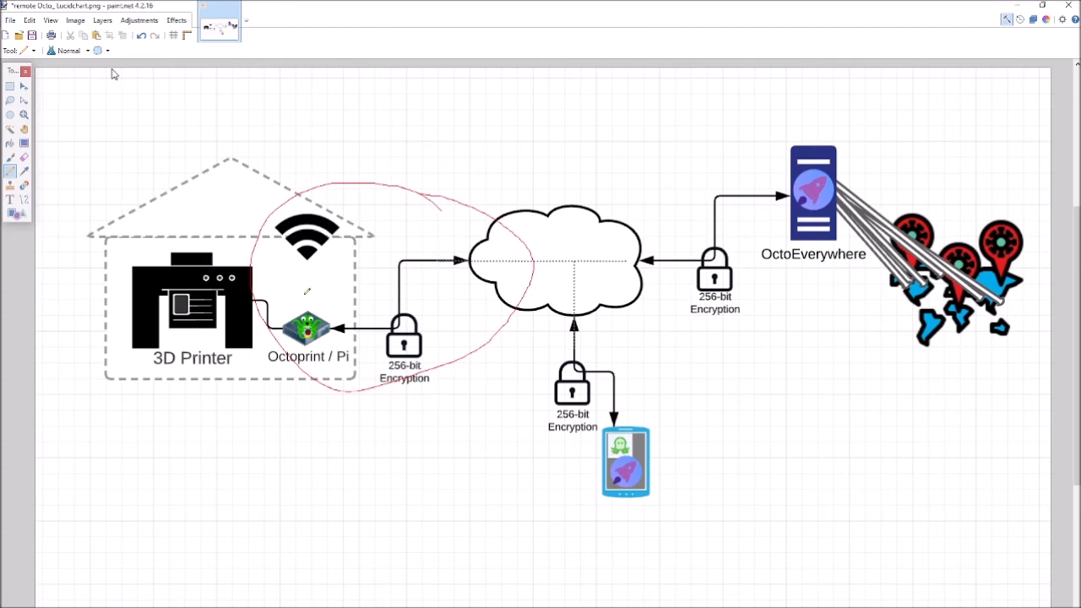
{"action": "mouse_move", "coordinate": [353, 294]}
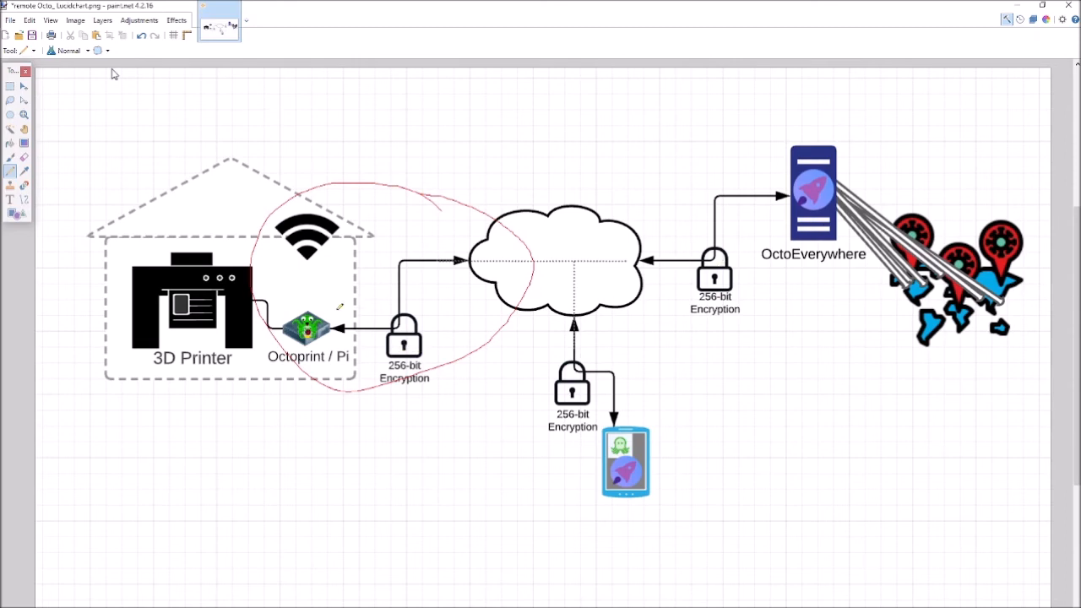
{"action": "mouse_move", "coordinate": [791, 267]}
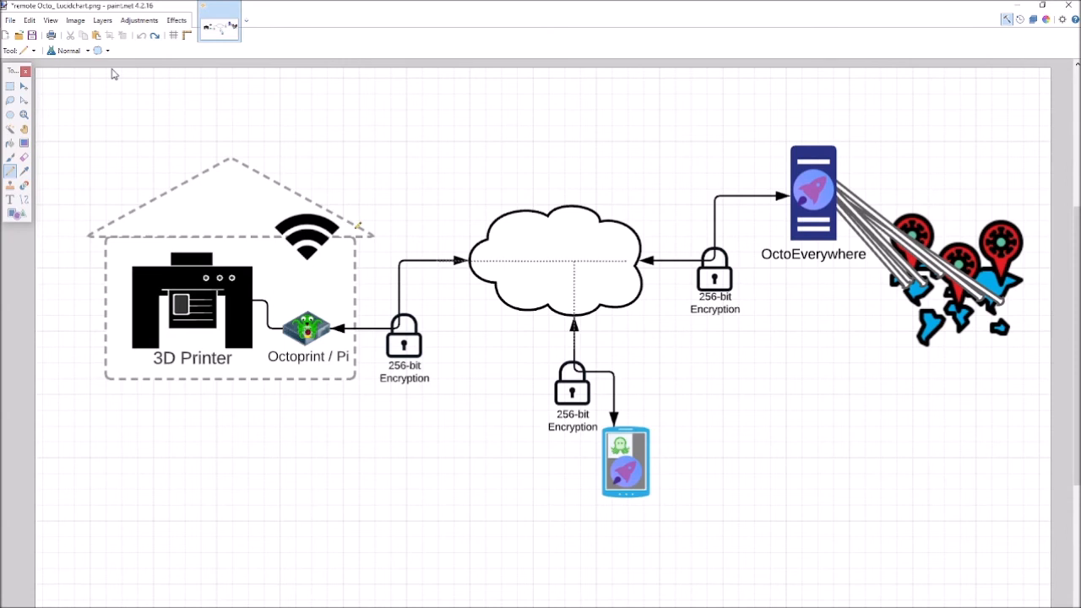
{"action": "mouse_move", "coordinate": [338, 327]}
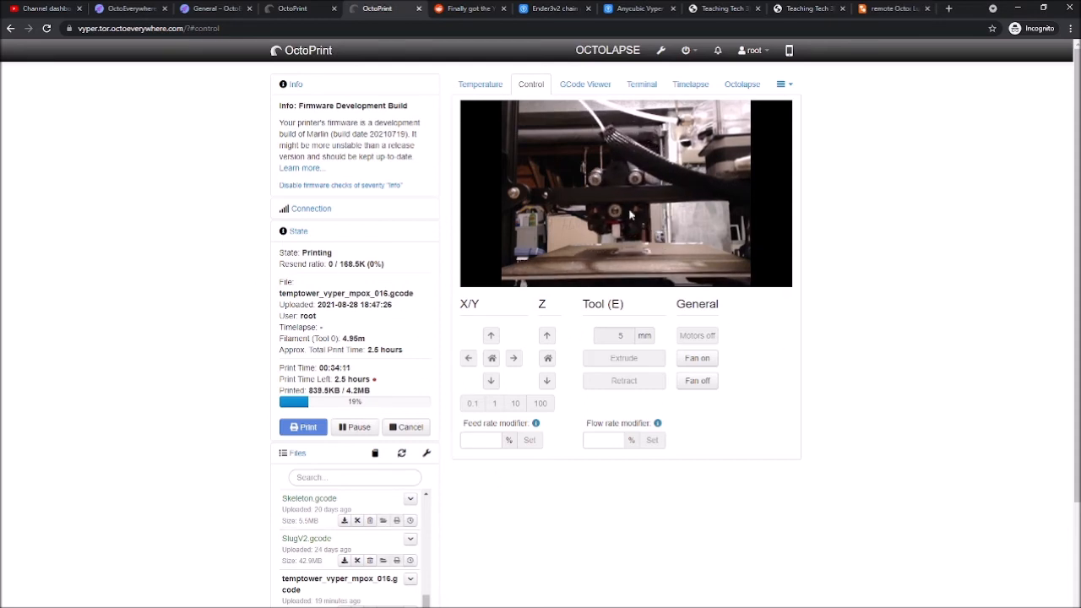
{"action": "mouse_move", "coordinate": [469, 210]}
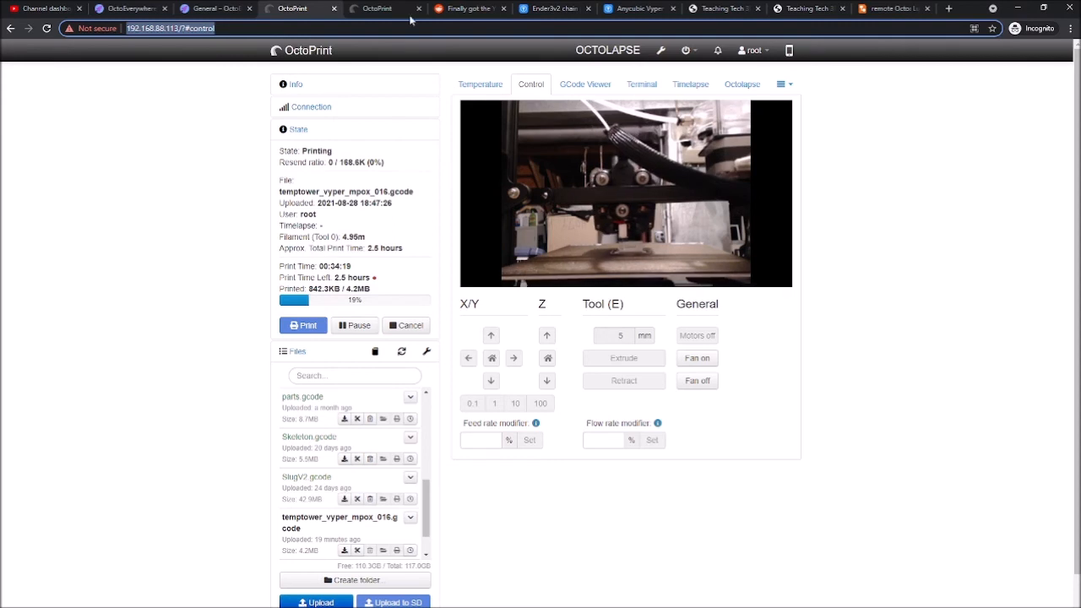
Return to the remote OctoPrint page, then bring up OctoEverywhere's supported OctoPrint apps list
{"action": "left_click", "coordinate": [375, 9]}
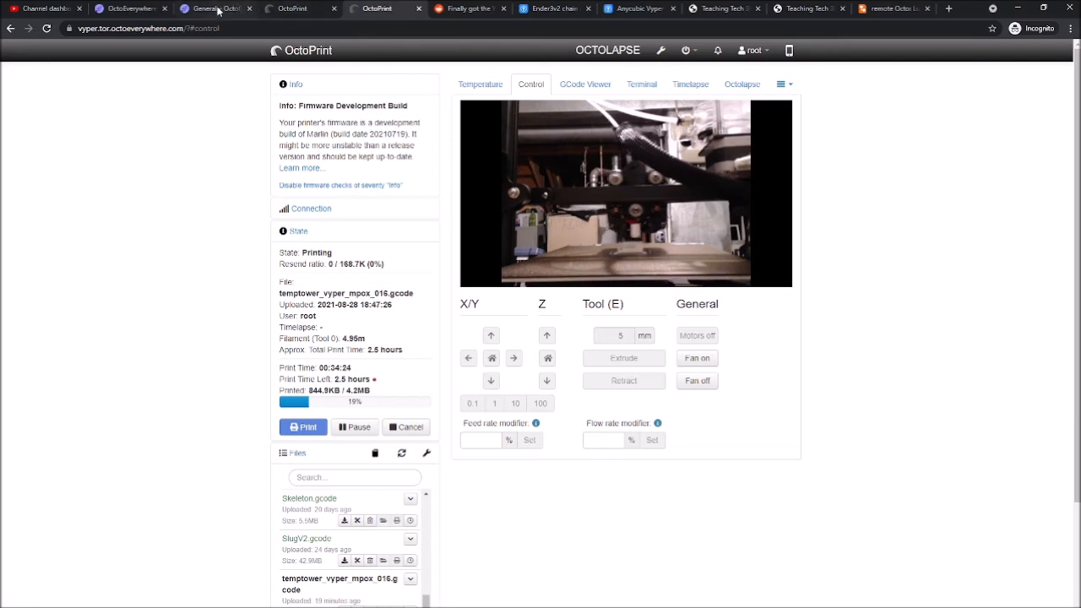
{"action": "mouse_move", "coordinate": [218, 8]}
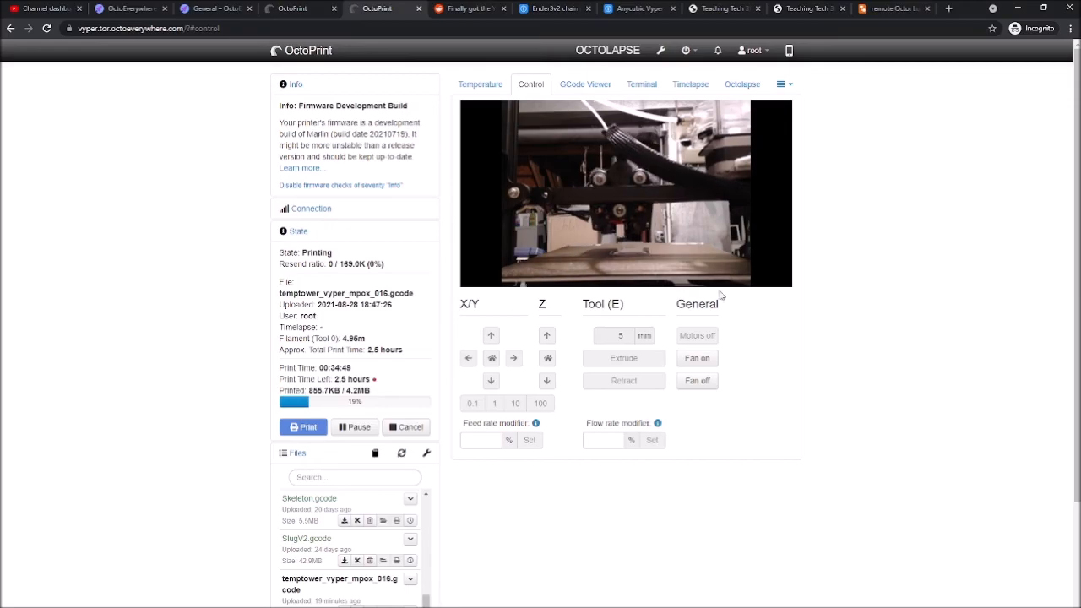
{"action": "left_click", "coordinate": [127, 9]}
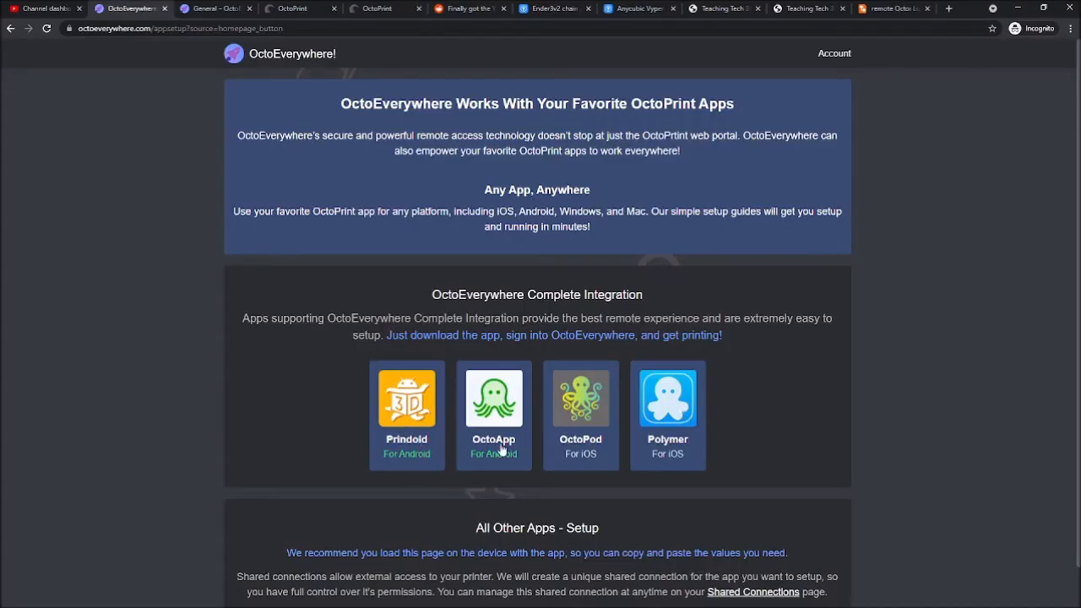
{"action": "mouse_move", "coordinate": [690, 439]}
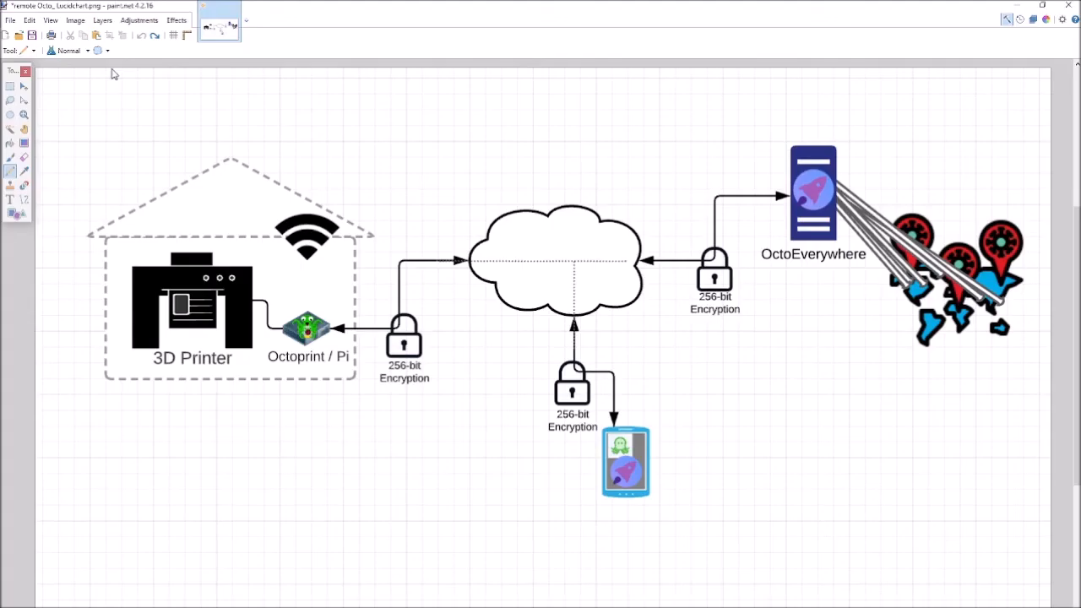
{"action": "mouse_move", "coordinate": [375, 449]}
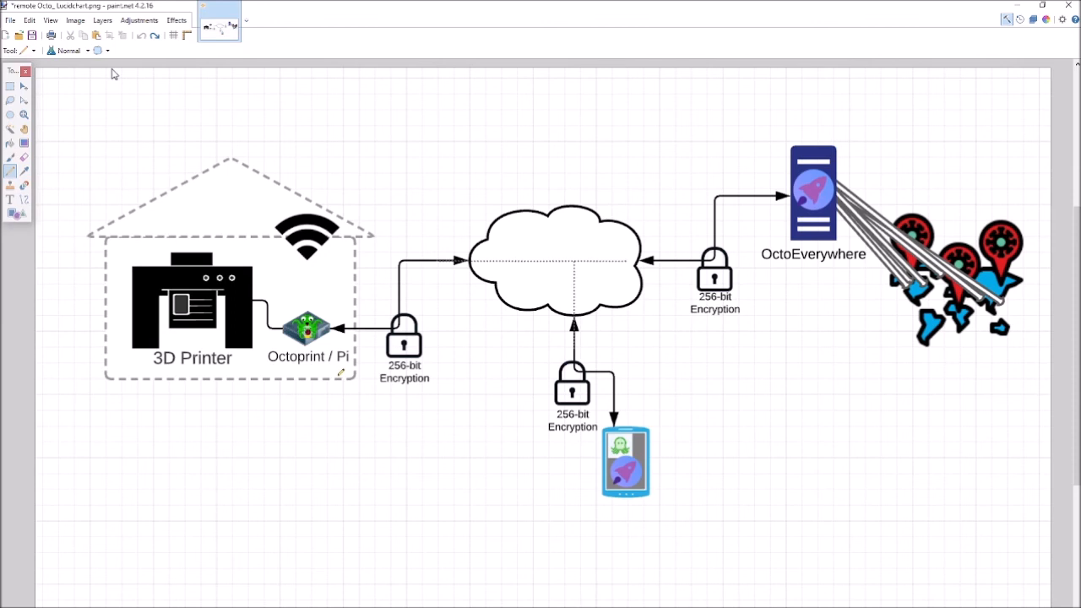
{"action": "mouse_move", "coordinate": [736, 356]}
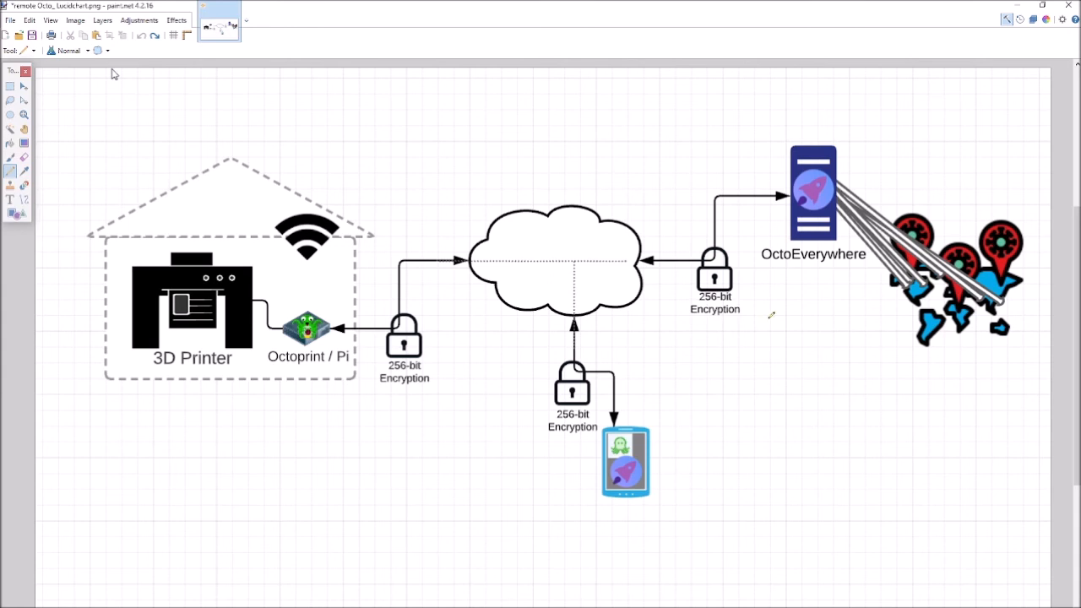
{"action": "mouse_move", "coordinate": [929, 187]}
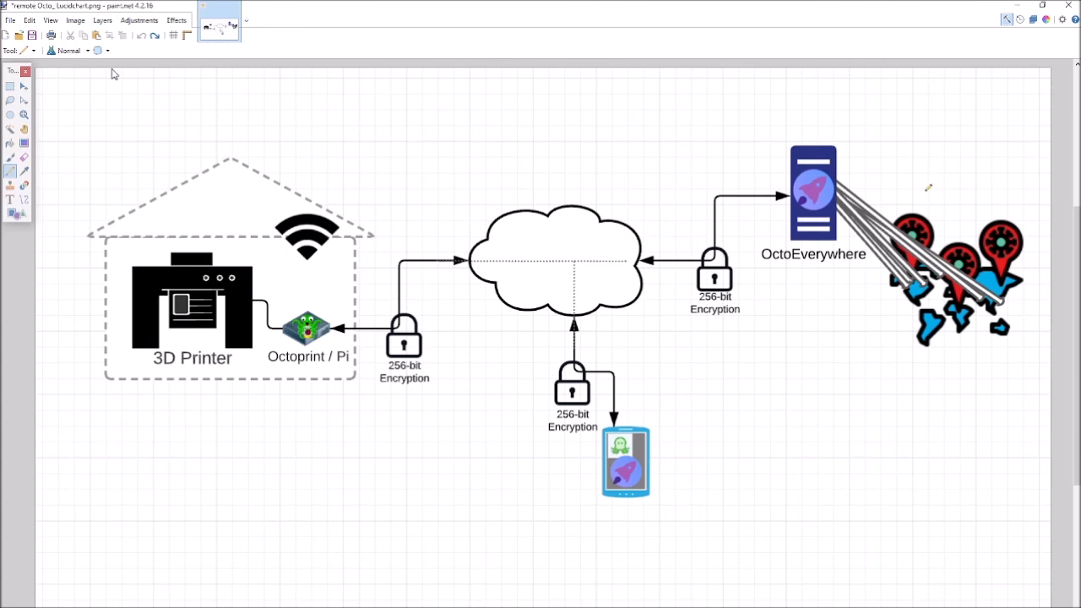
{"action": "mouse_move", "coordinate": [902, 209]}
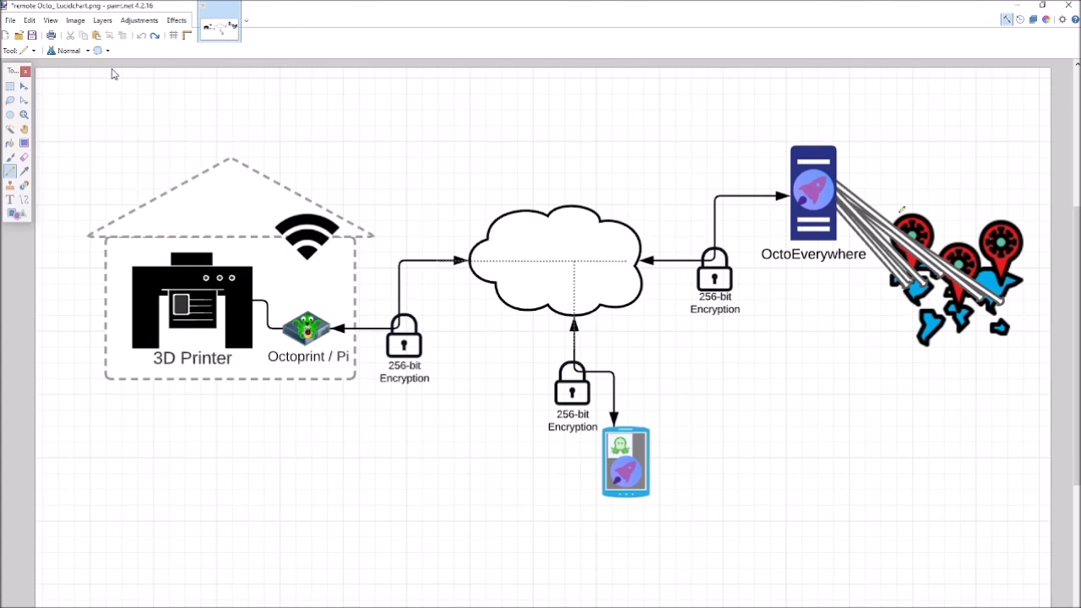
{"action": "mouse_move", "coordinate": [791, 362]}
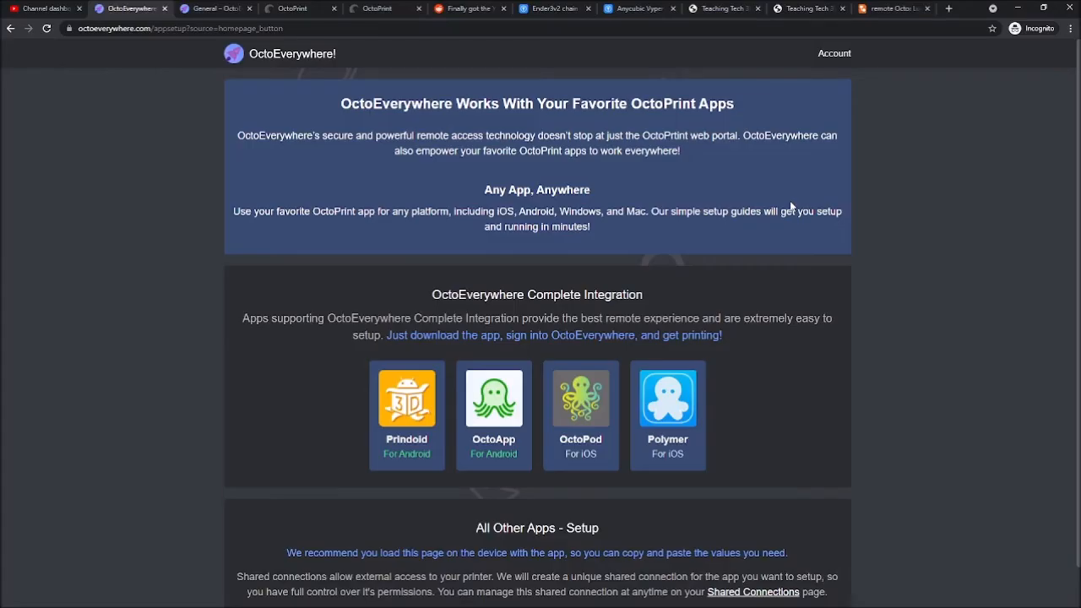
{"action": "mouse_move", "coordinate": [588, 178]}
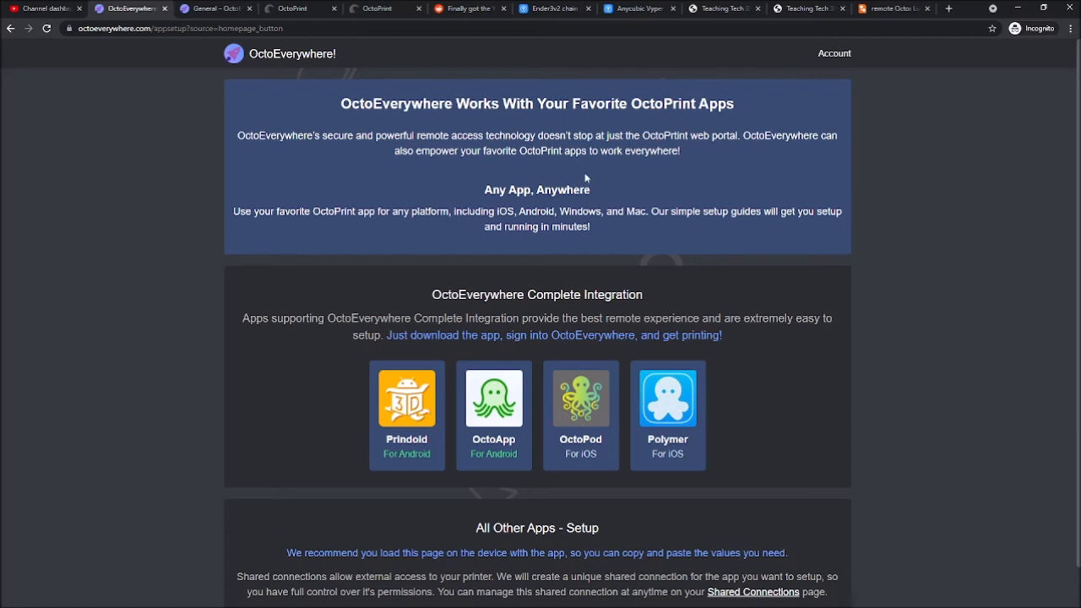
Switch to the Nessus vulnerability scan report for vyper.tor.octoeverywhere.com
{"action": "left_click", "coordinate": [887, 9]}
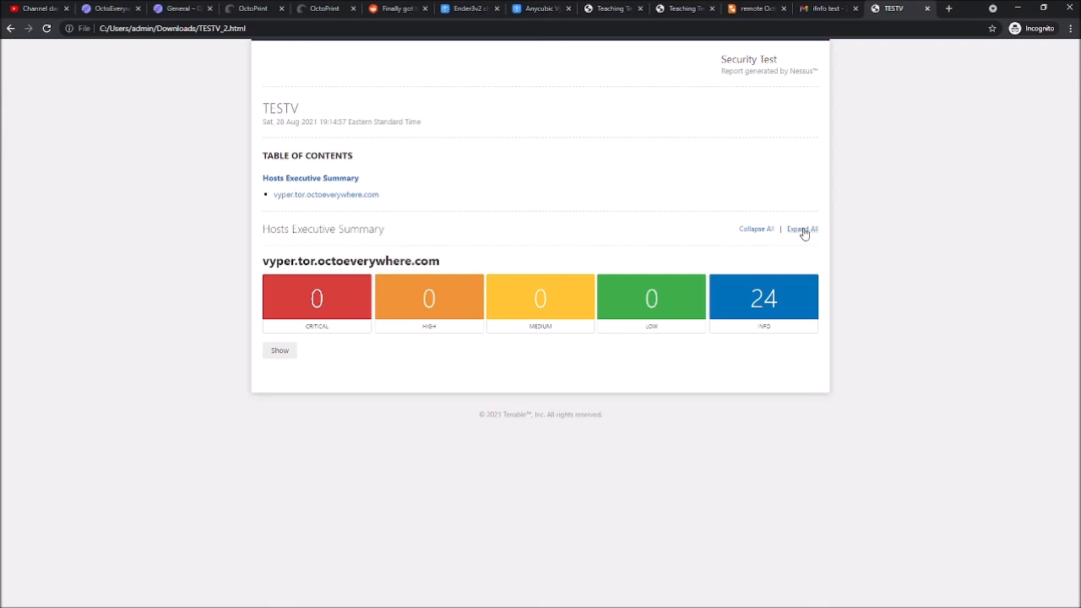
{"action": "mouse_move", "coordinate": [731, 305]}
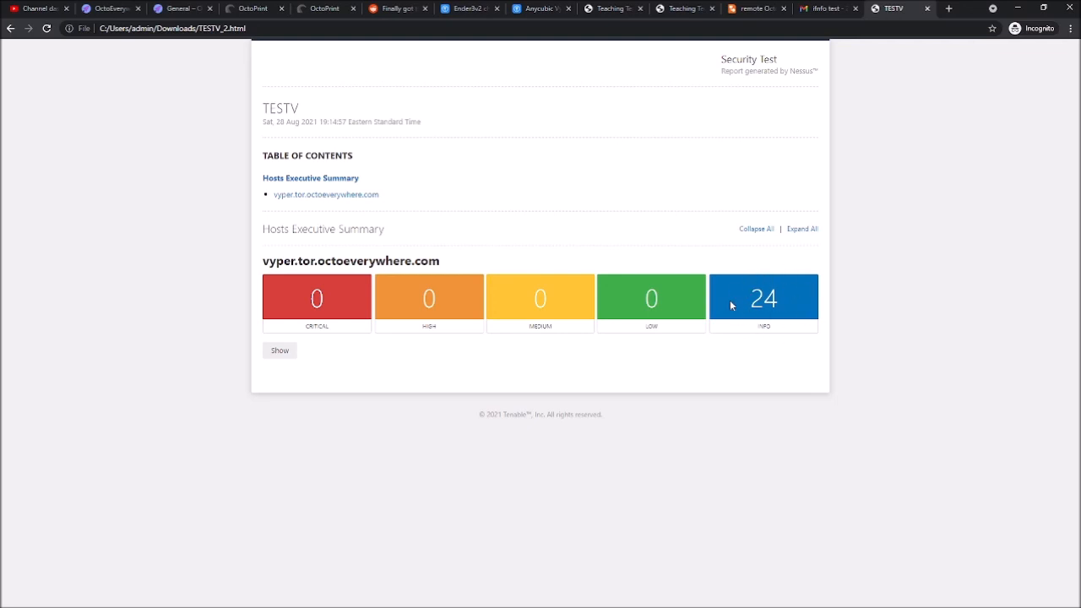
{"action": "mouse_move", "coordinate": [741, 284]}
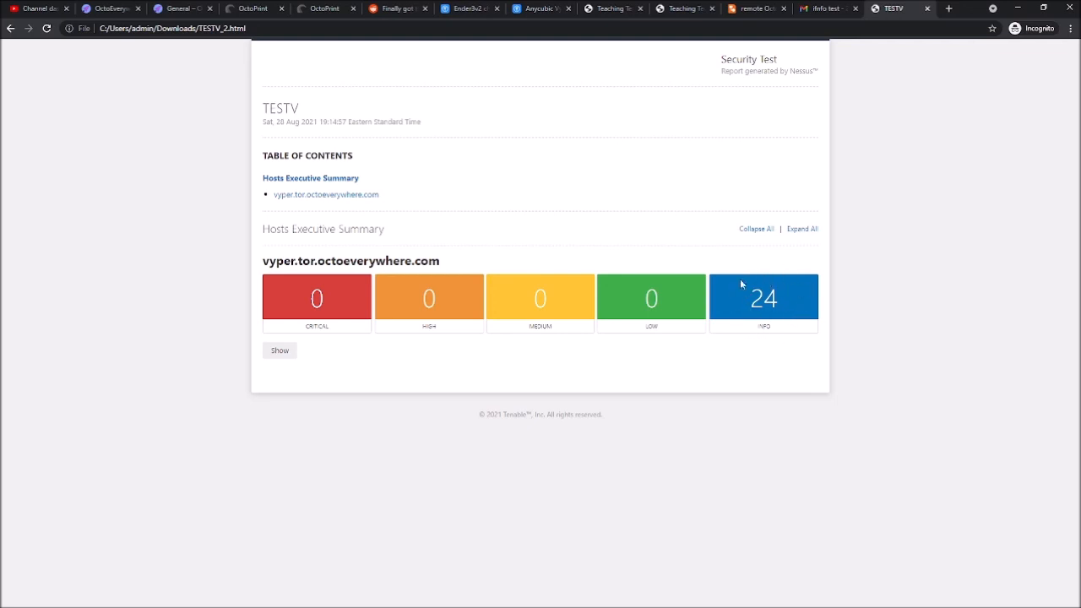
{"action": "mouse_move", "coordinate": [667, 318]}
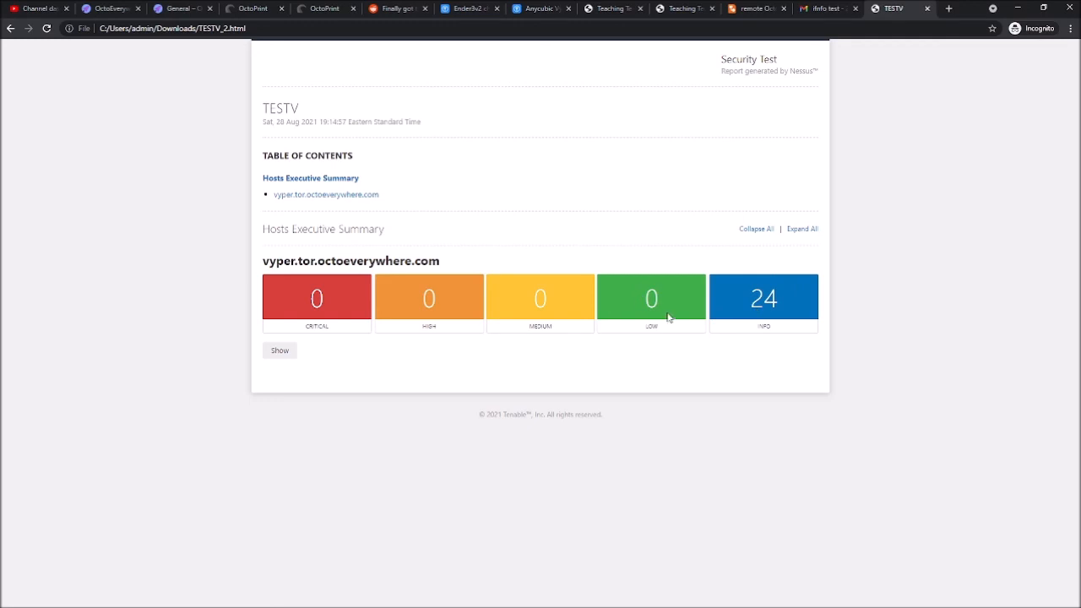
{"action": "mouse_move", "coordinate": [600, 304]}
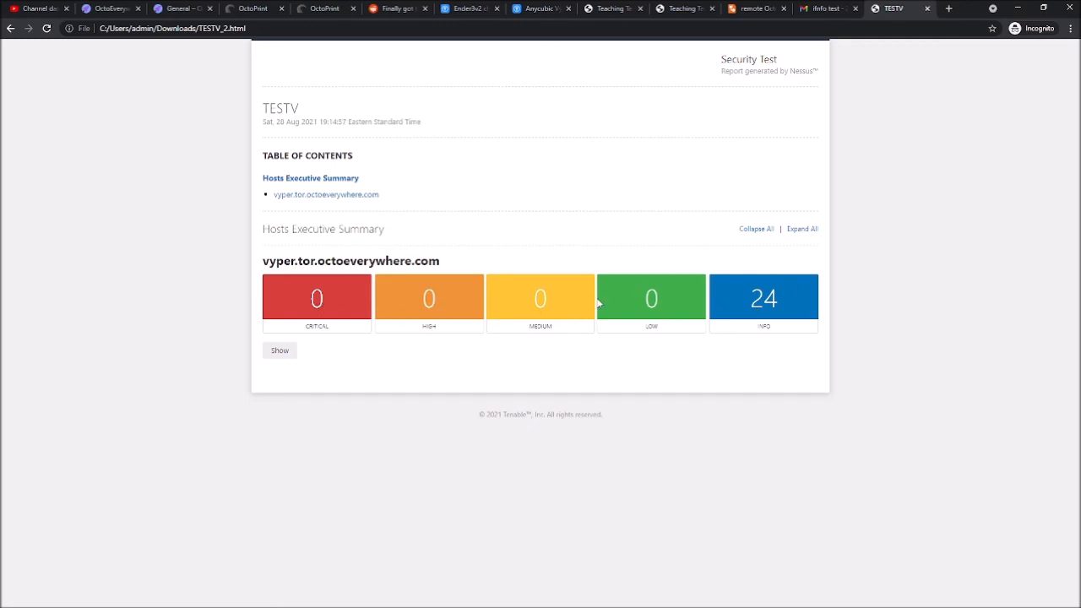
{"action": "mouse_move", "coordinate": [643, 300]}
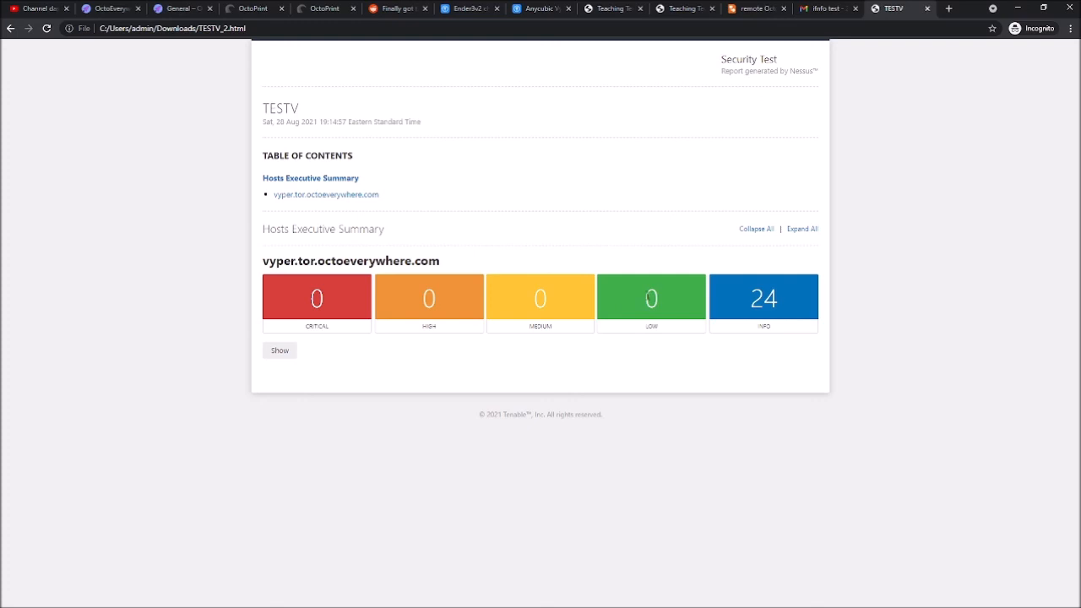
{"action": "mouse_move", "coordinate": [324, 300]}
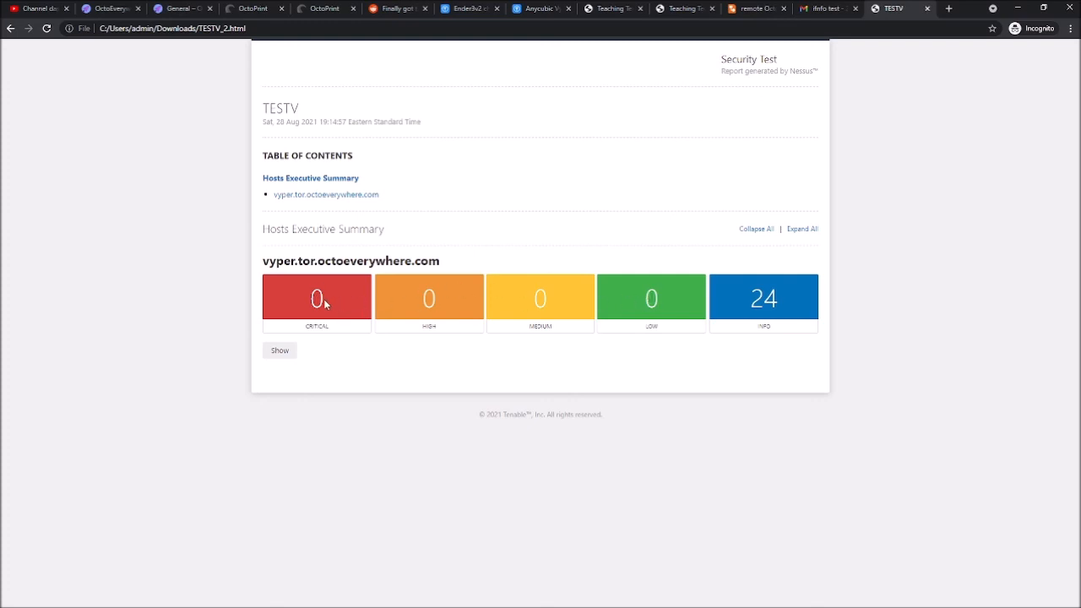
{"action": "mouse_move", "coordinate": [409, 328]}
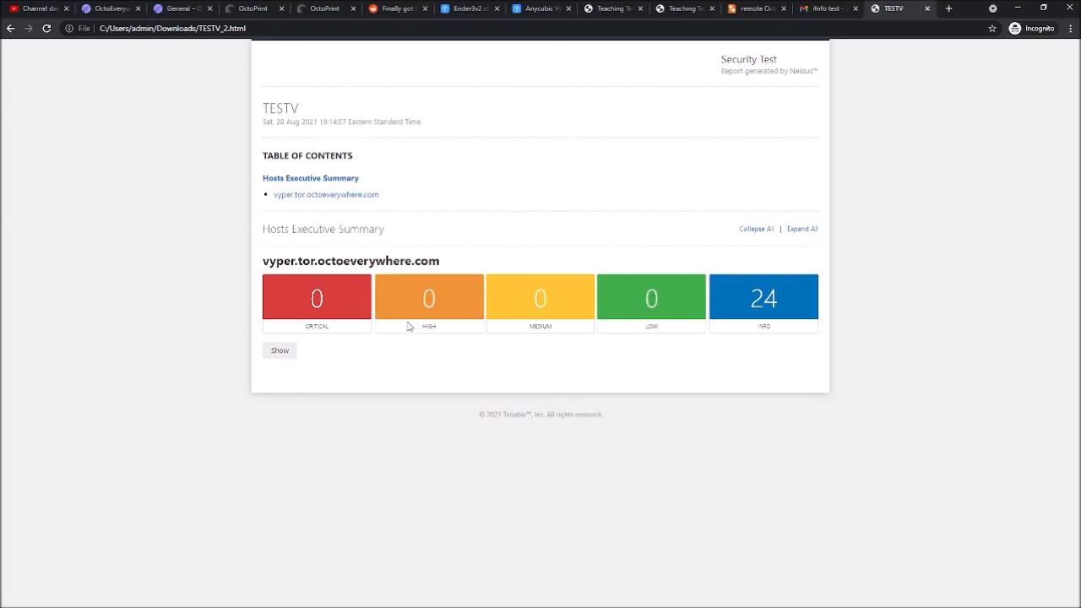
{"action": "mouse_move", "coordinate": [507, 328]}
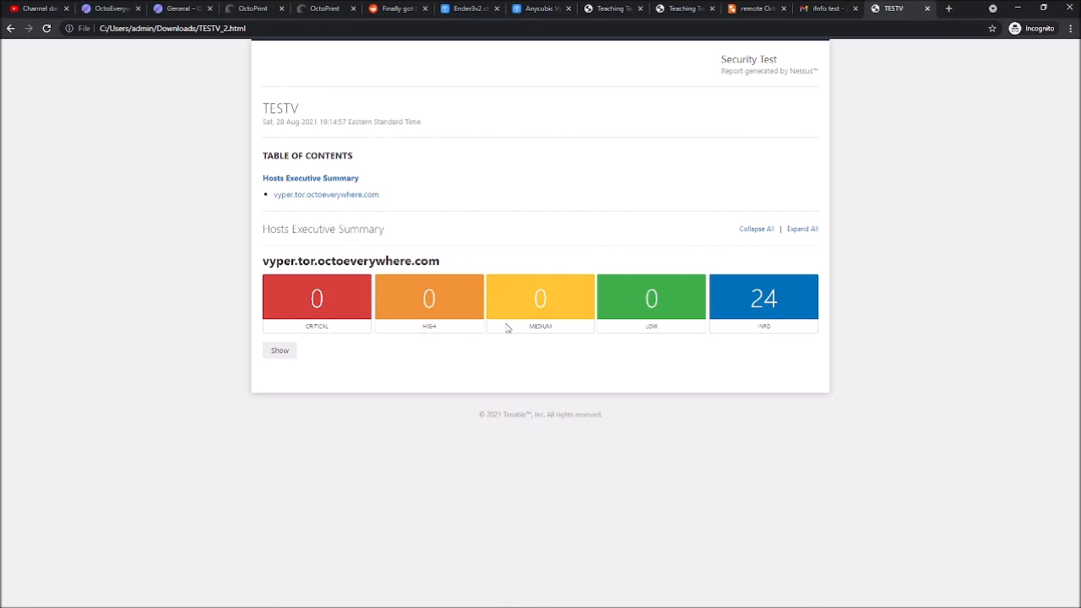
{"action": "mouse_move", "coordinate": [463, 307]}
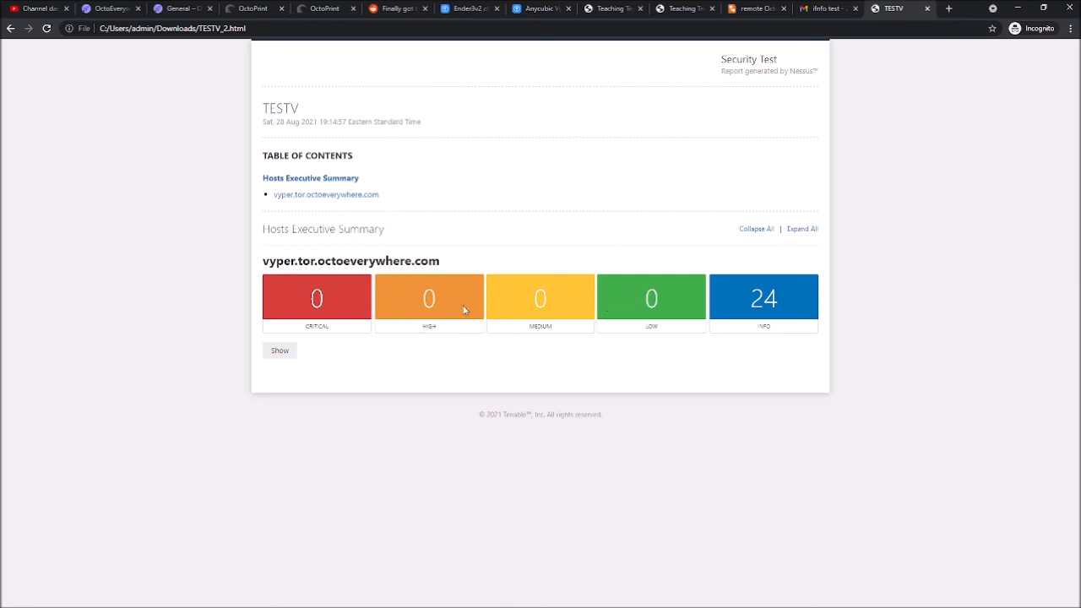
{"action": "mouse_move", "coordinate": [757, 312]}
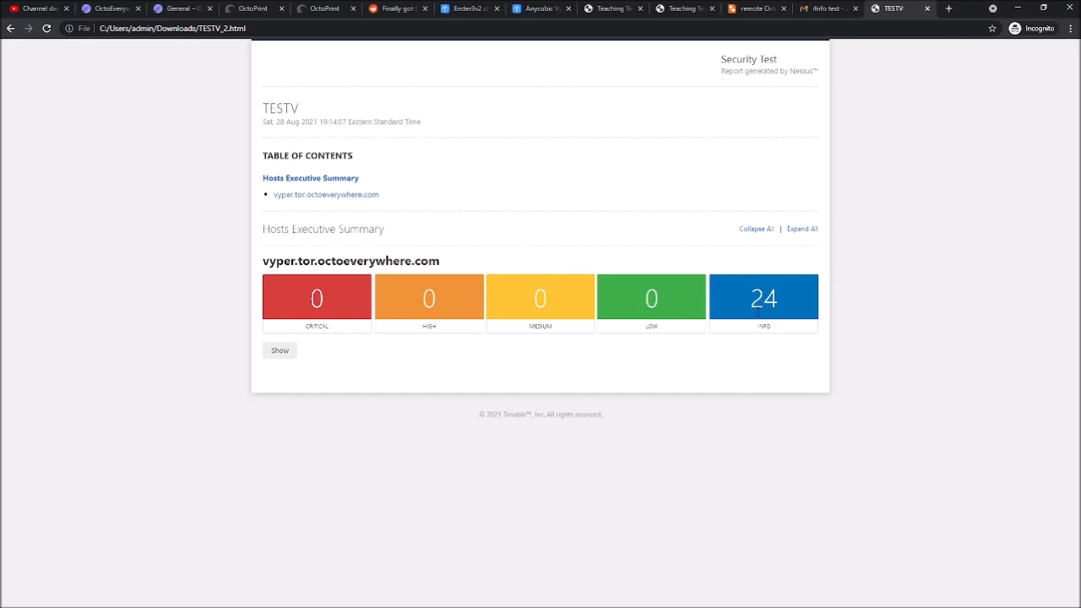
{"action": "mouse_move", "coordinate": [770, 324]}
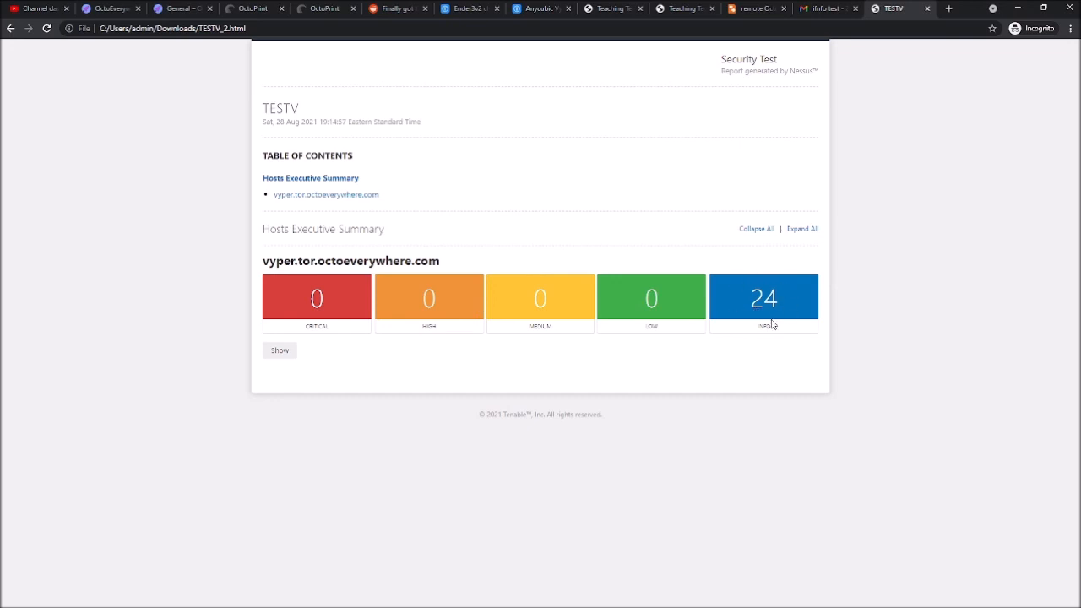
{"action": "mouse_move", "coordinate": [500, 257]}
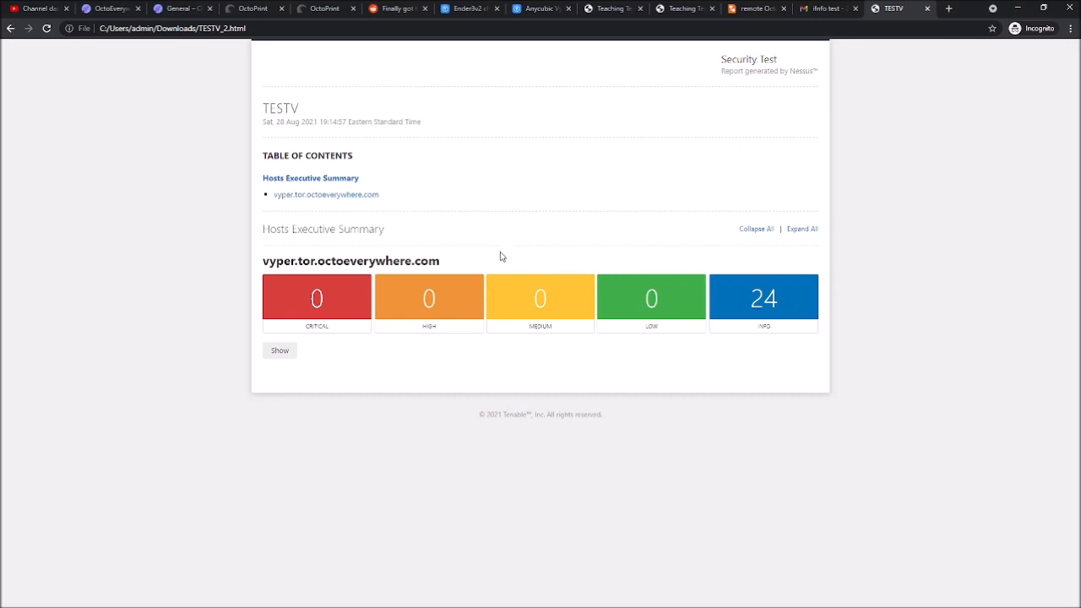
{"action": "mouse_move", "coordinate": [337, 296]}
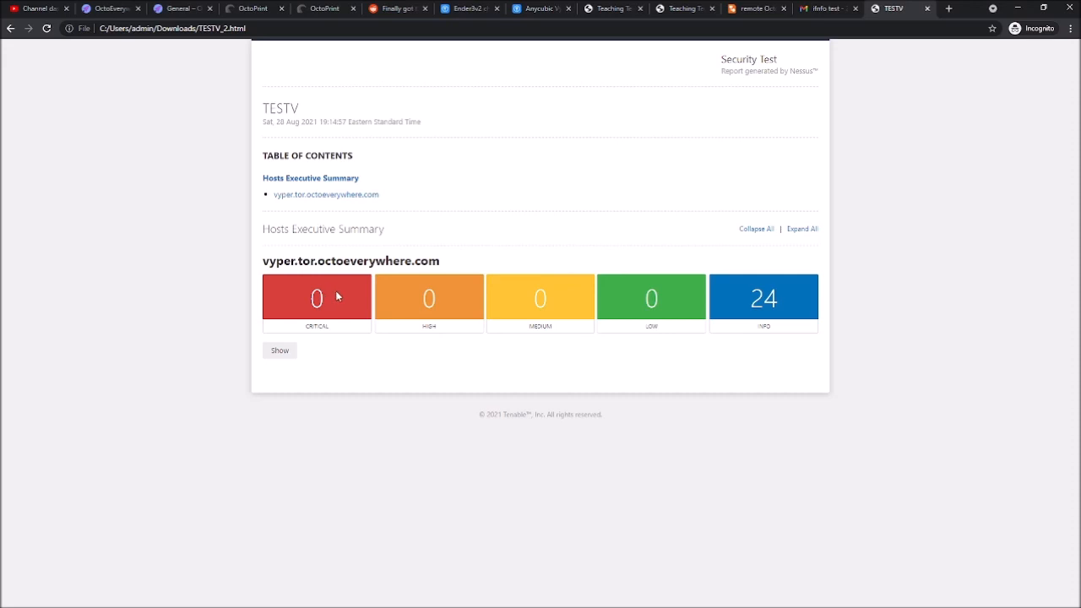
{"action": "mouse_move", "coordinate": [571, 304]}
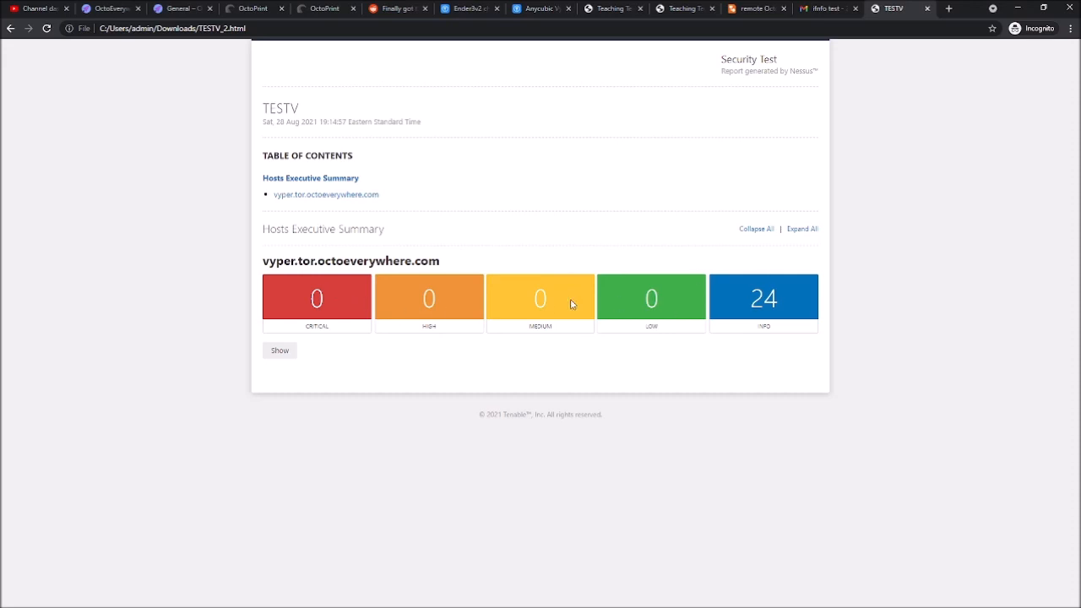
{"action": "mouse_move", "coordinate": [638, 273]}
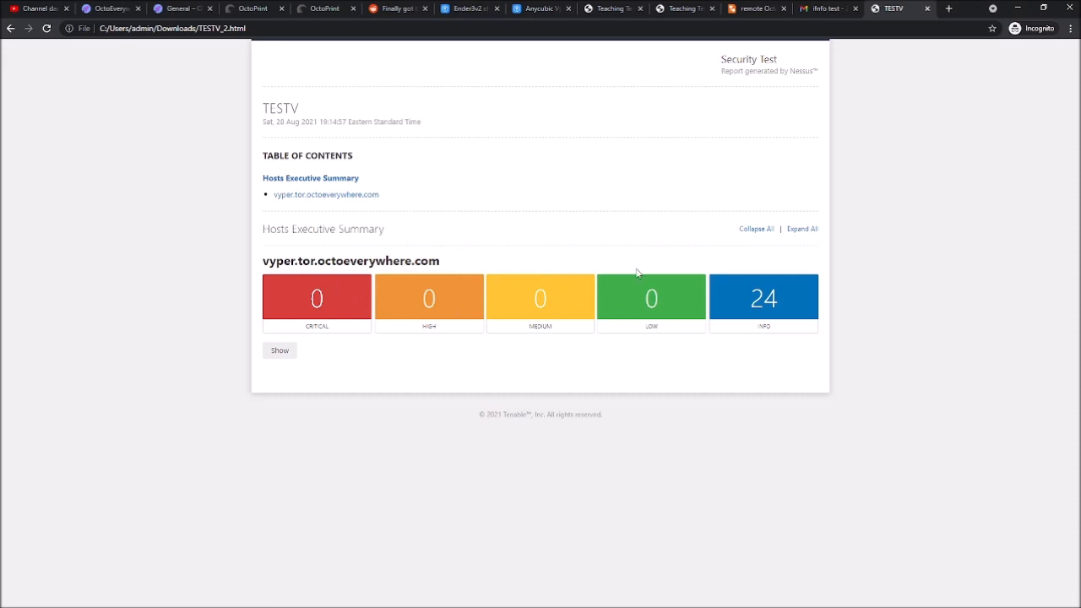
{"action": "mouse_move", "coordinate": [686, 332]}
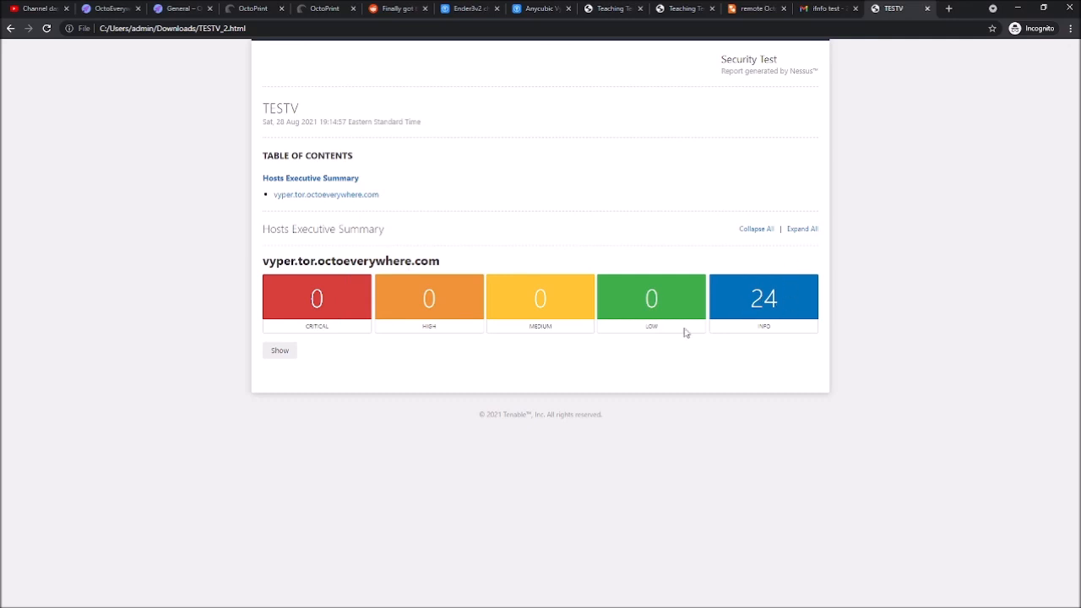
{"action": "mouse_move", "coordinate": [622, 355]}
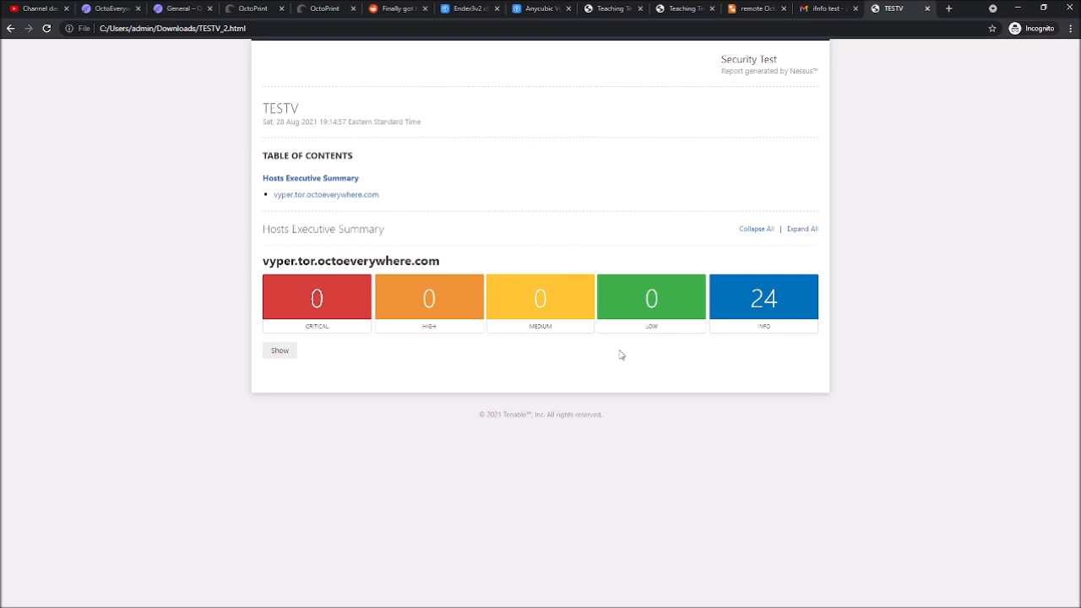
{"action": "mouse_move", "coordinate": [518, 338]}
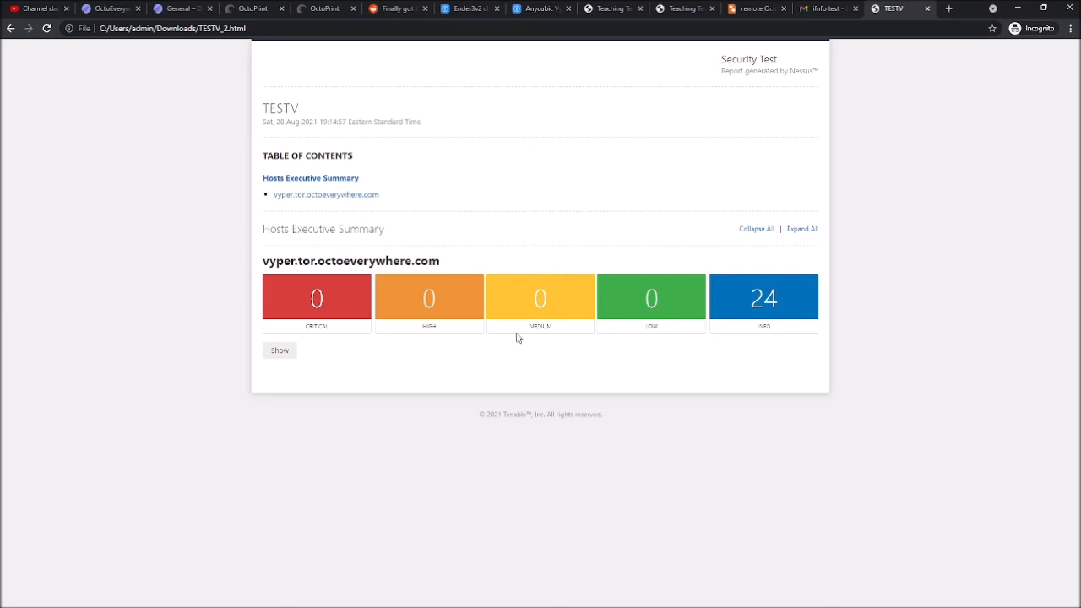
{"action": "mouse_move", "coordinate": [554, 311]}
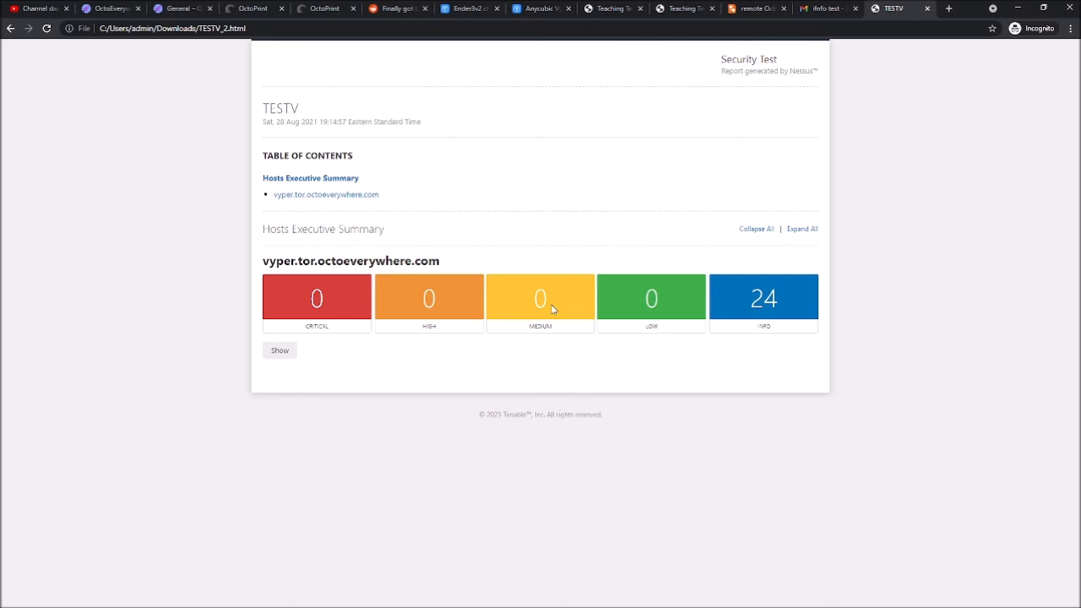
{"action": "mouse_move", "coordinate": [628, 263]}
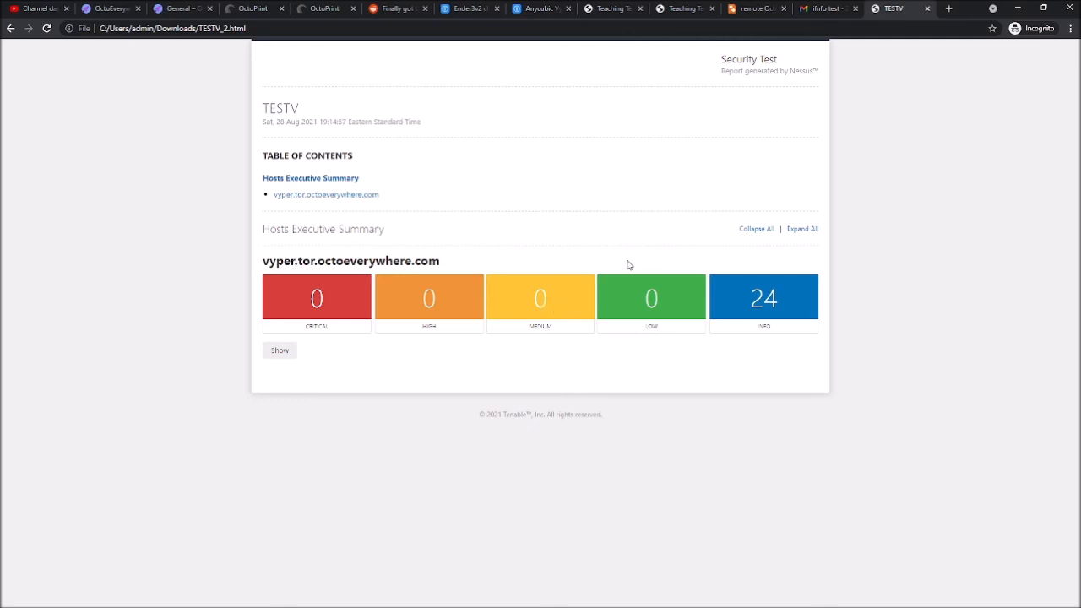
{"action": "mouse_move", "coordinate": [469, 328]}
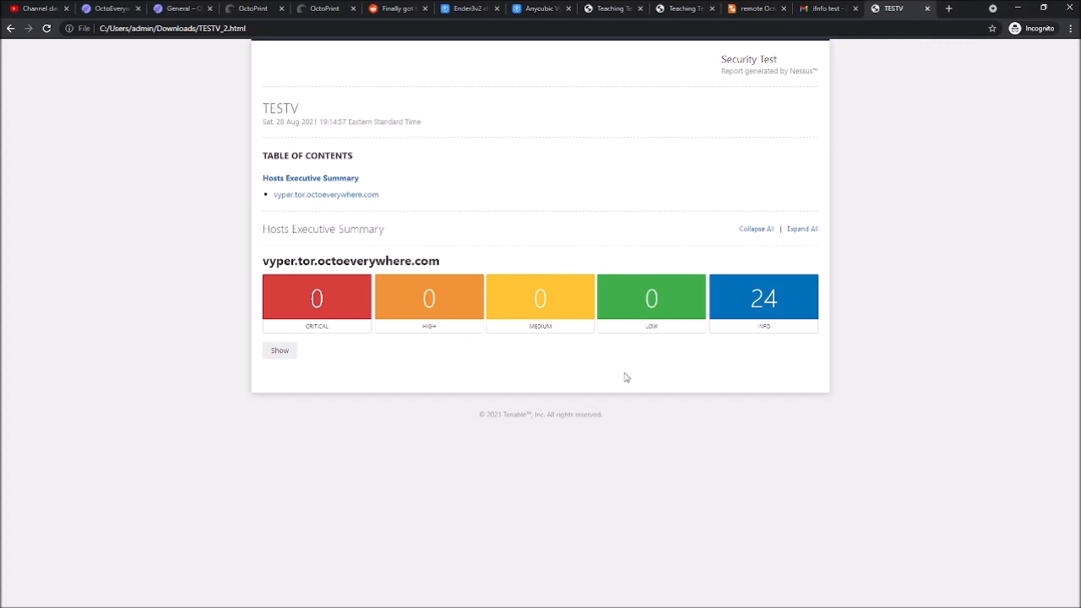
{"action": "mouse_move", "coordinate": [665, 294]}
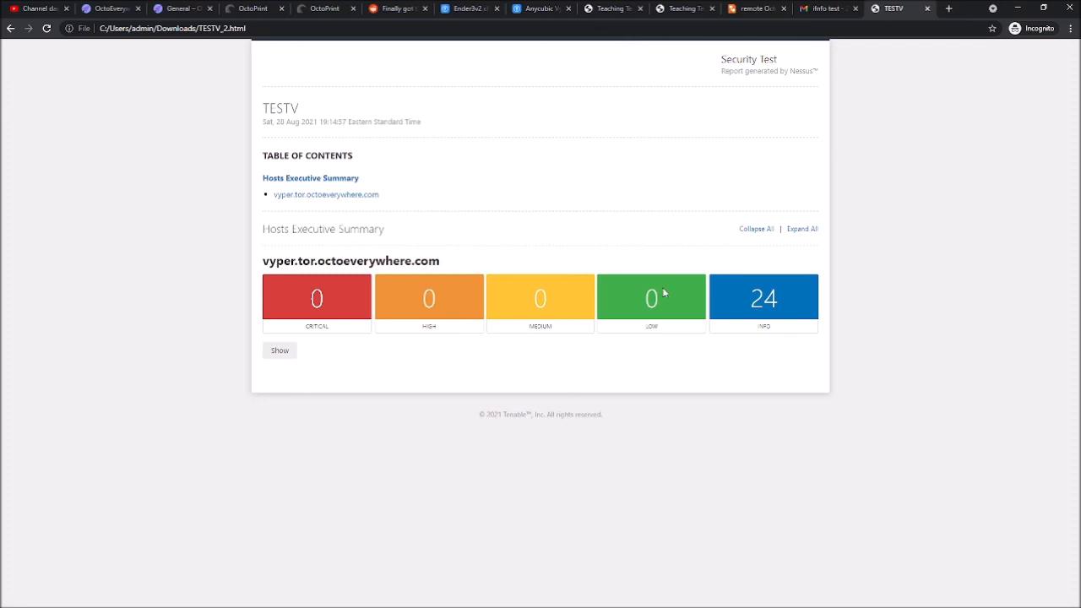
{"action": "mouse_move", "coordinate": [676, 341]}
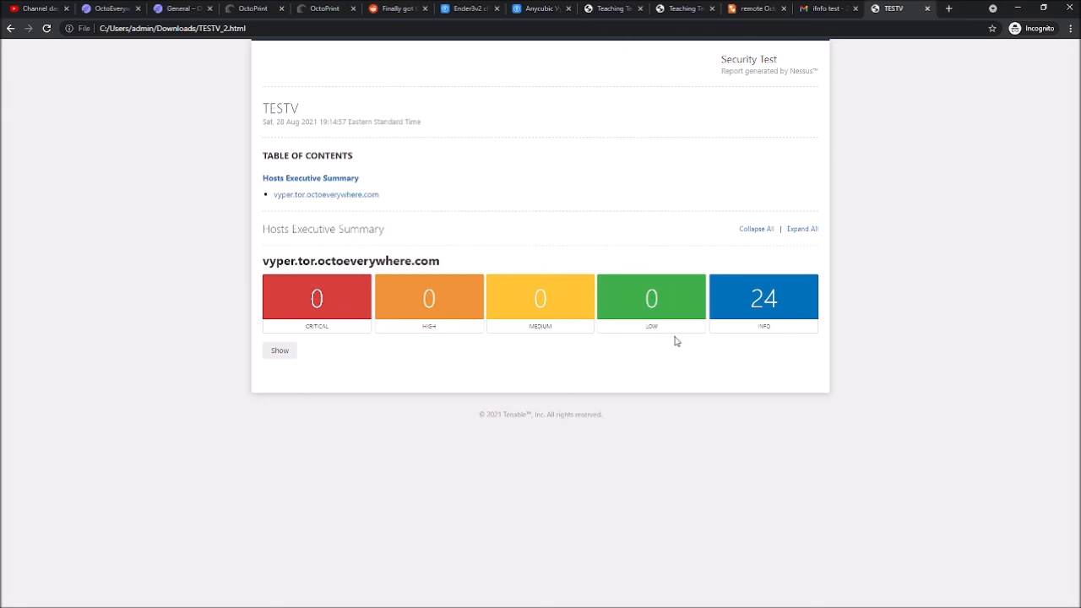
{"action": "mouse_move", "coordinate": [665, 294]}
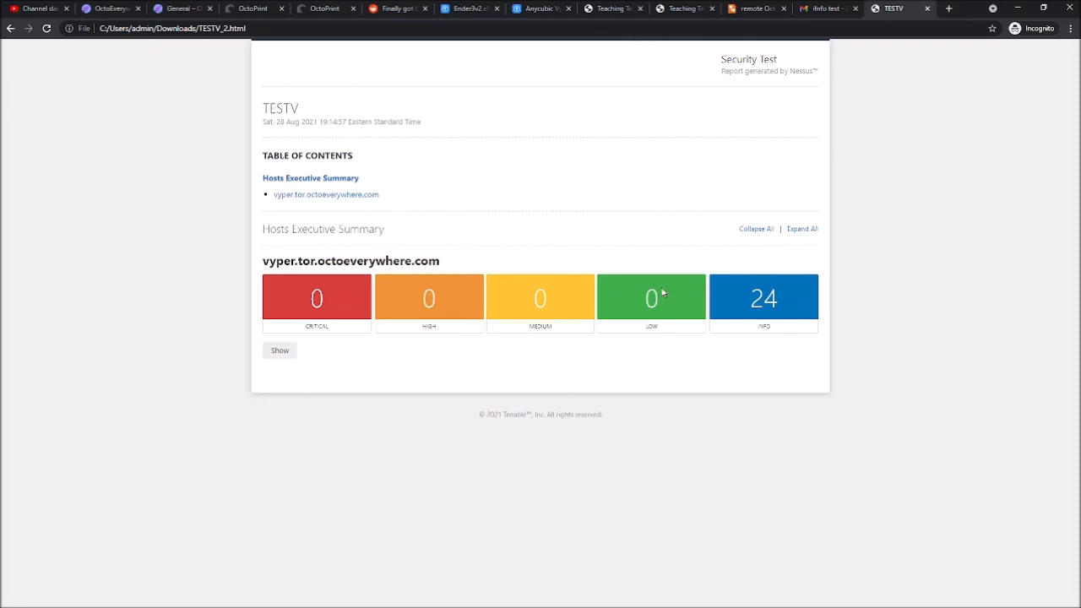
{"action": "mouse_move", "coordinate": [841, 295]}
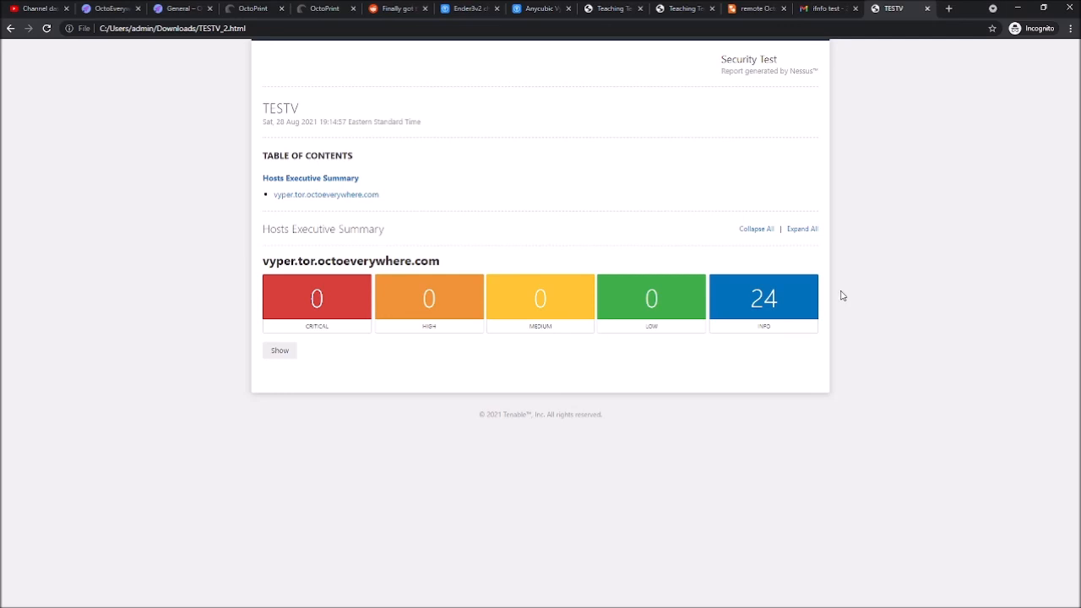
{"action": "mouse_move", "coordinate": [810, 316]}
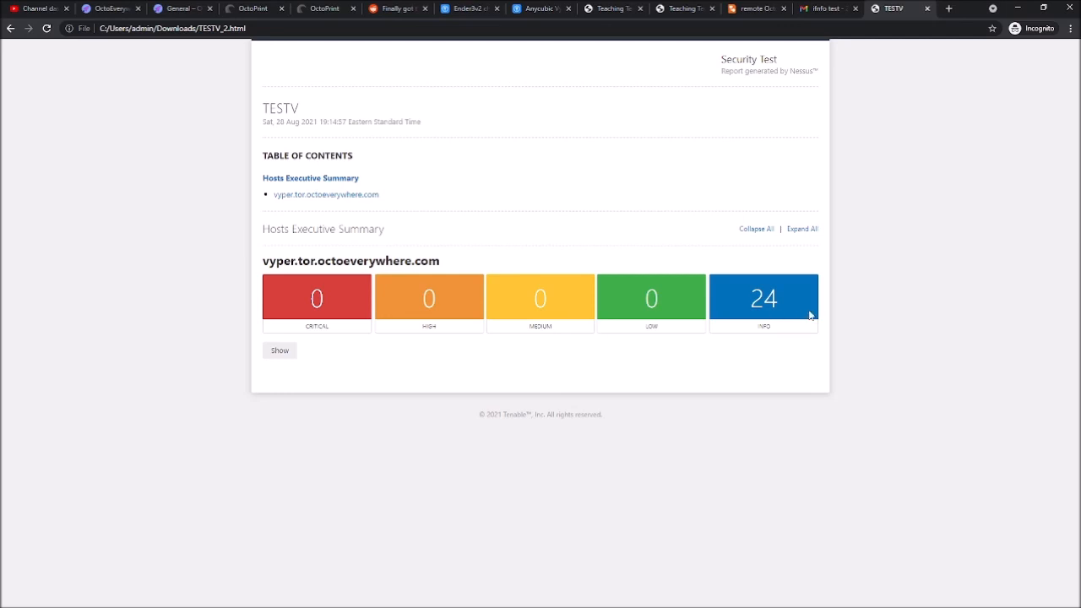
Switch from the Nessus report to the local OctoPrint printer dashboard
{"action": "left_click", "coordinate": [155, 9]}
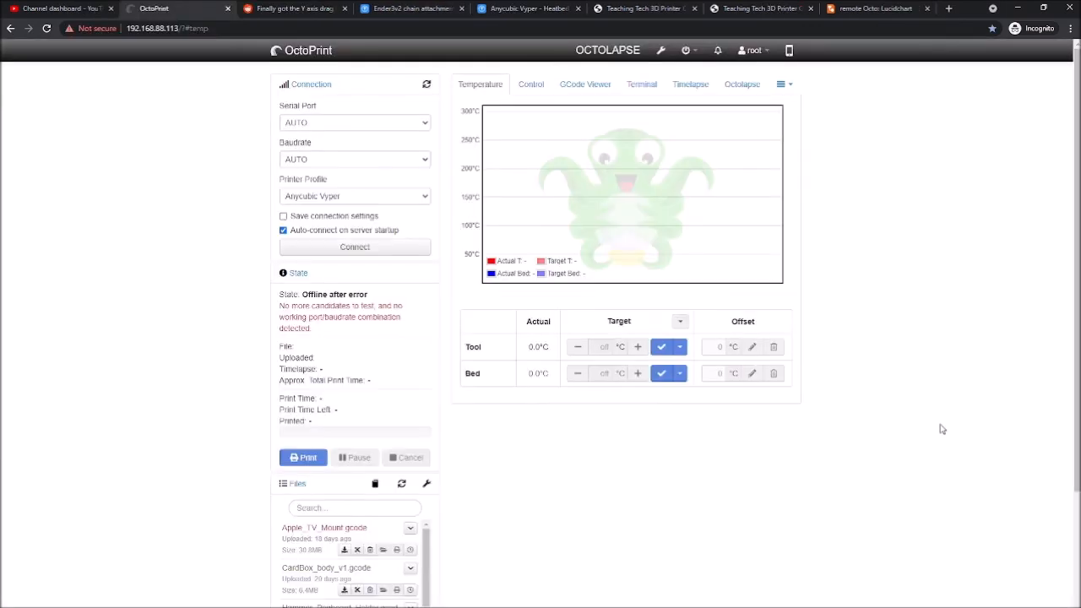